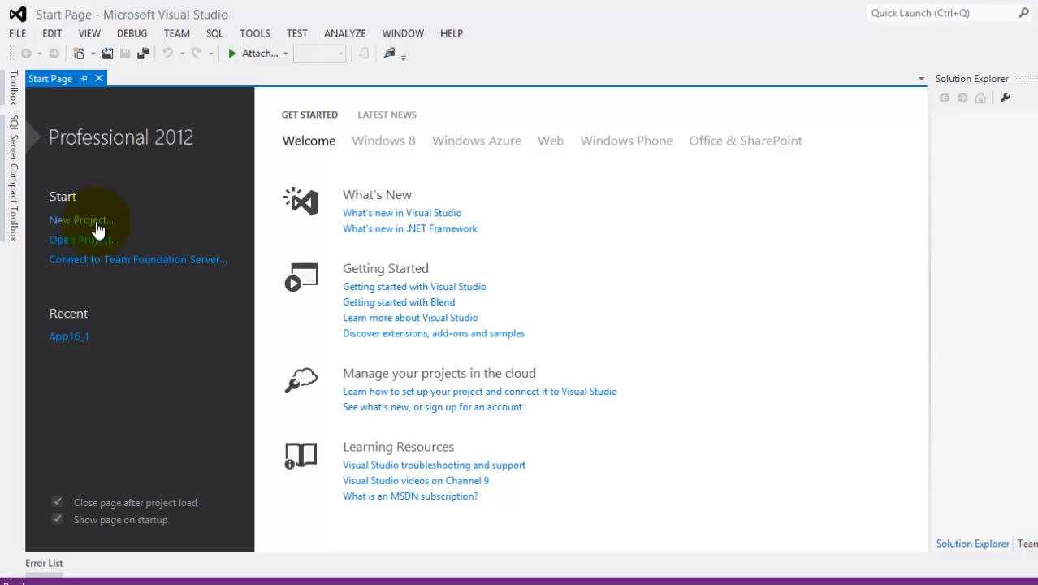
# Create a new Windows Phone App project named App17_1
pyautogui.click(82, 220)
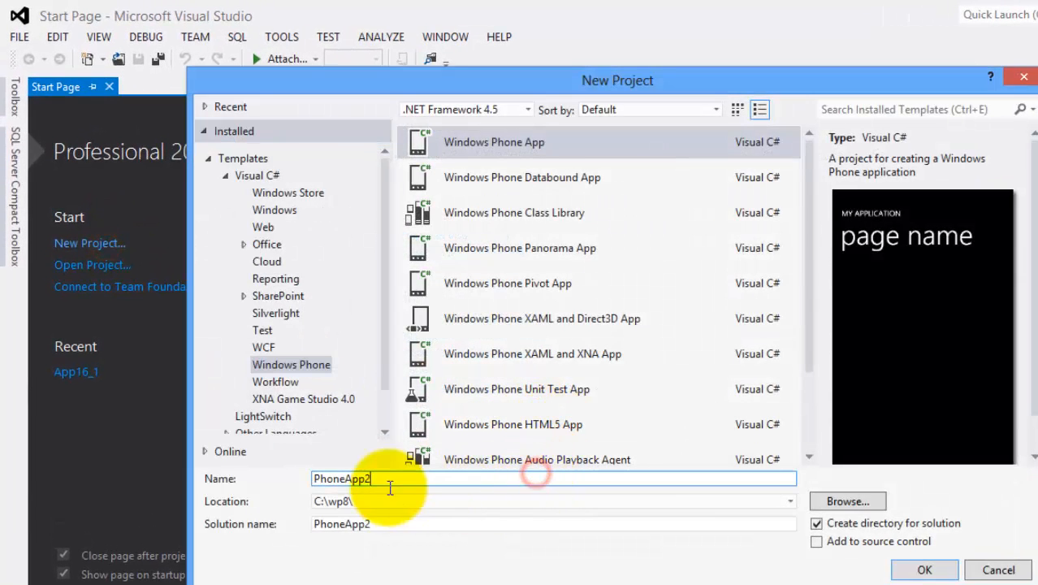
pyautogui.write('App1')
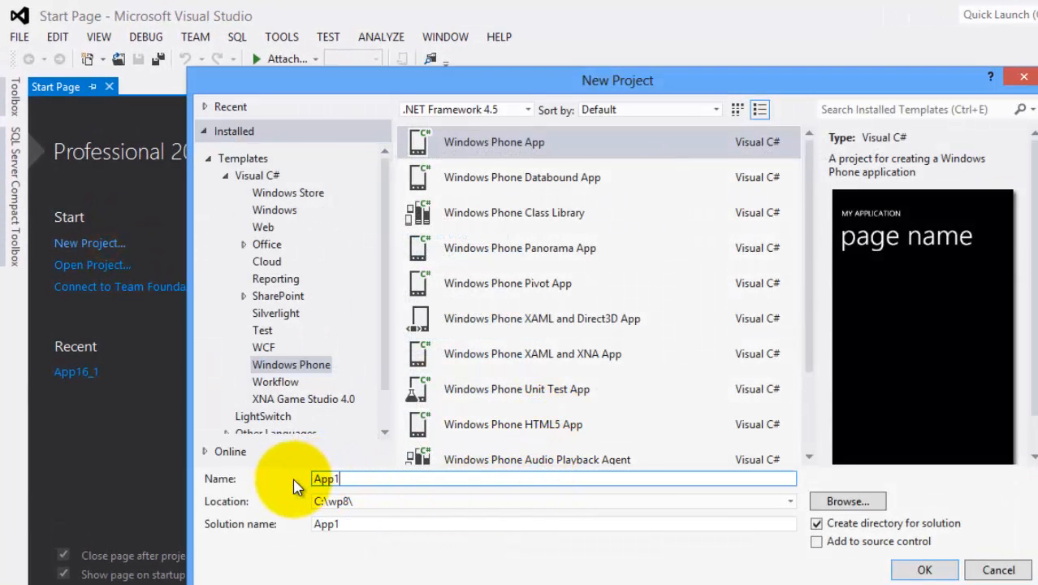
pyautogui.click(924, 569)
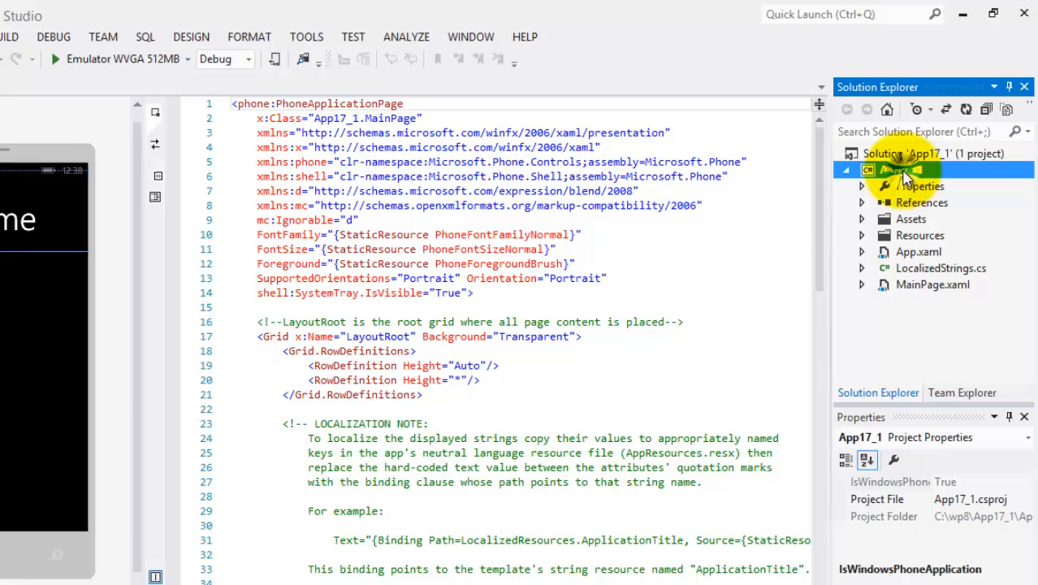
# Add a new text file named FileToRead.txt to the project and open it
pyautogui.rightClick(902, 169)
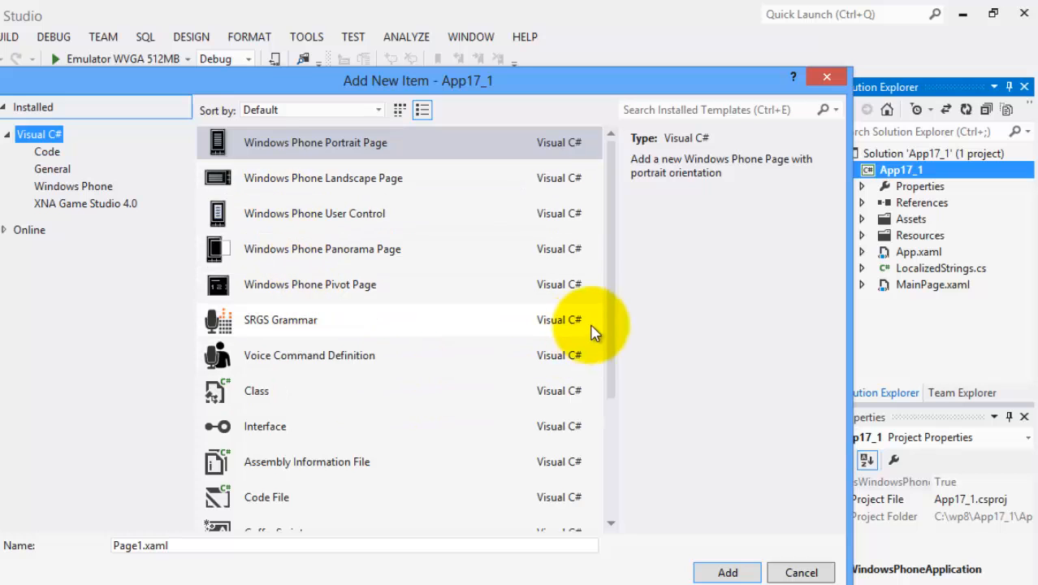
pyautogui.scroll(-3)
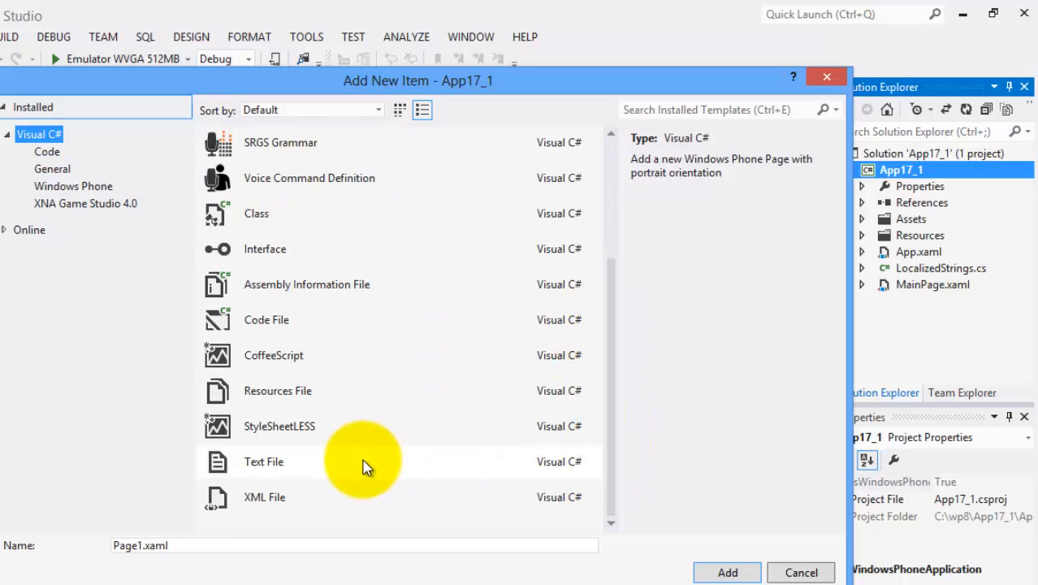
pyautogui.click(263, 461)
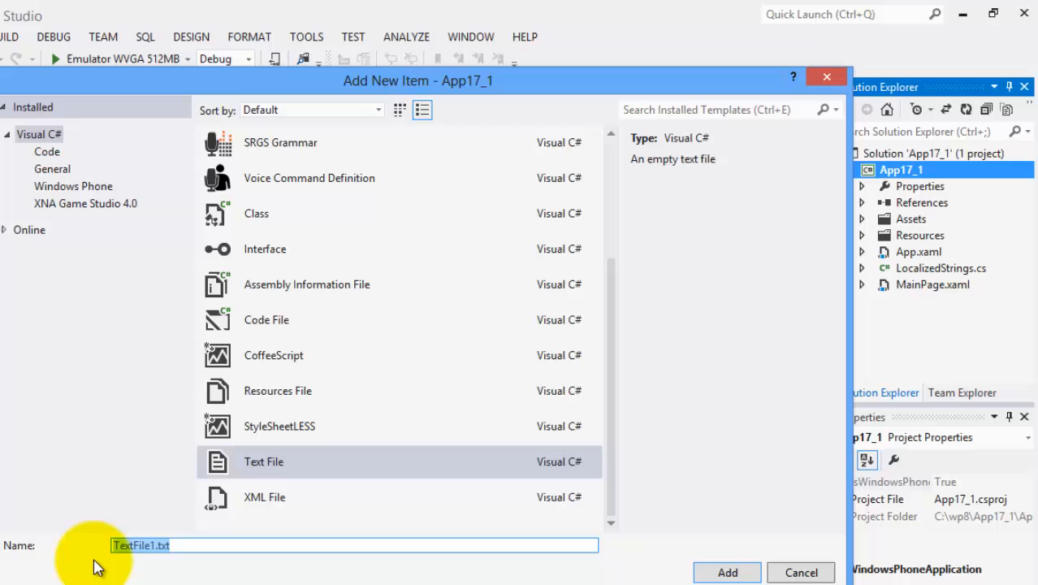
pyautogui.write('FileToRead')
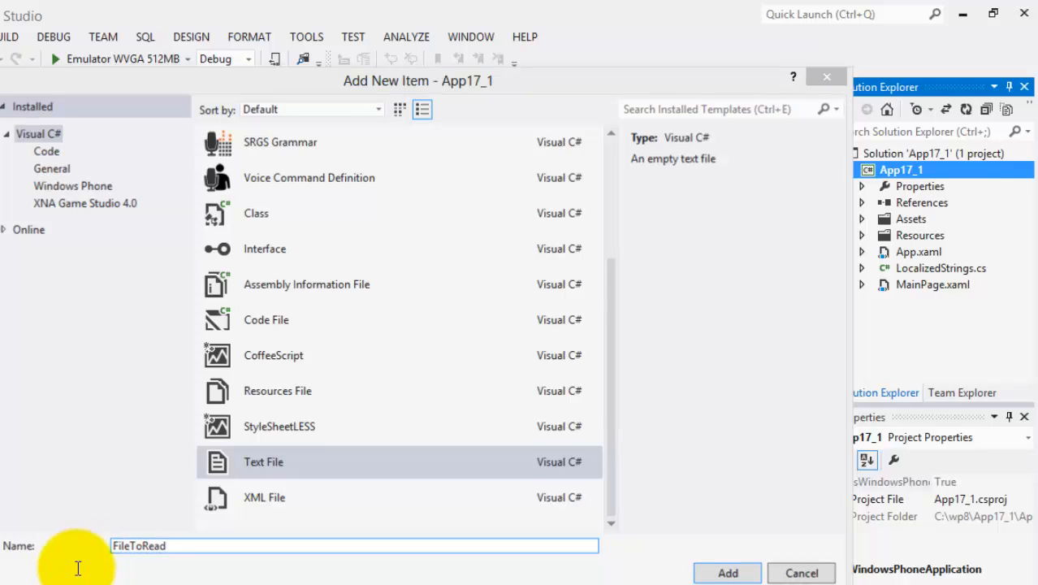
pyautogui.click(726, 573)
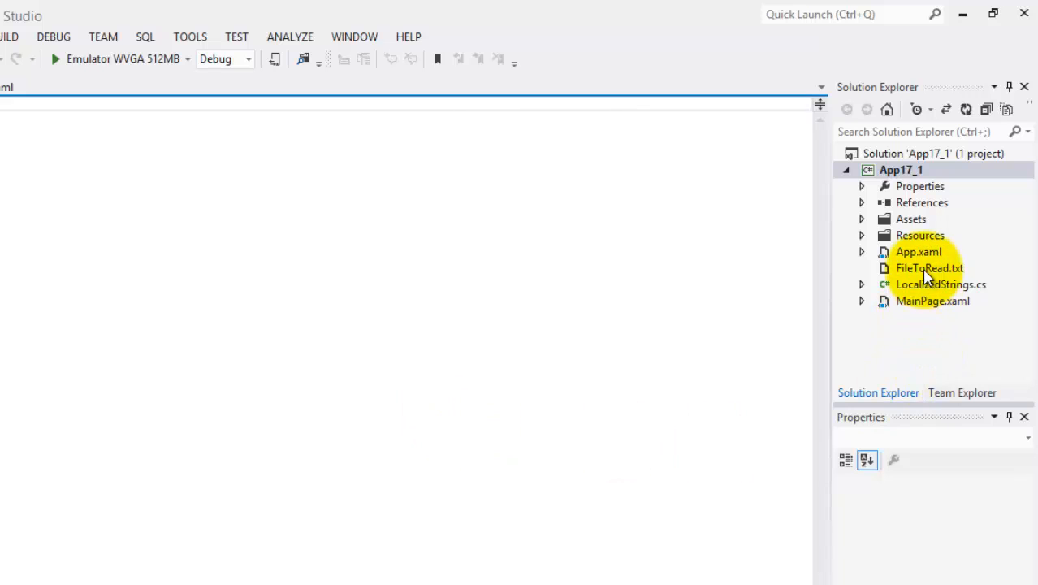
pyautogui.click(930, 268)
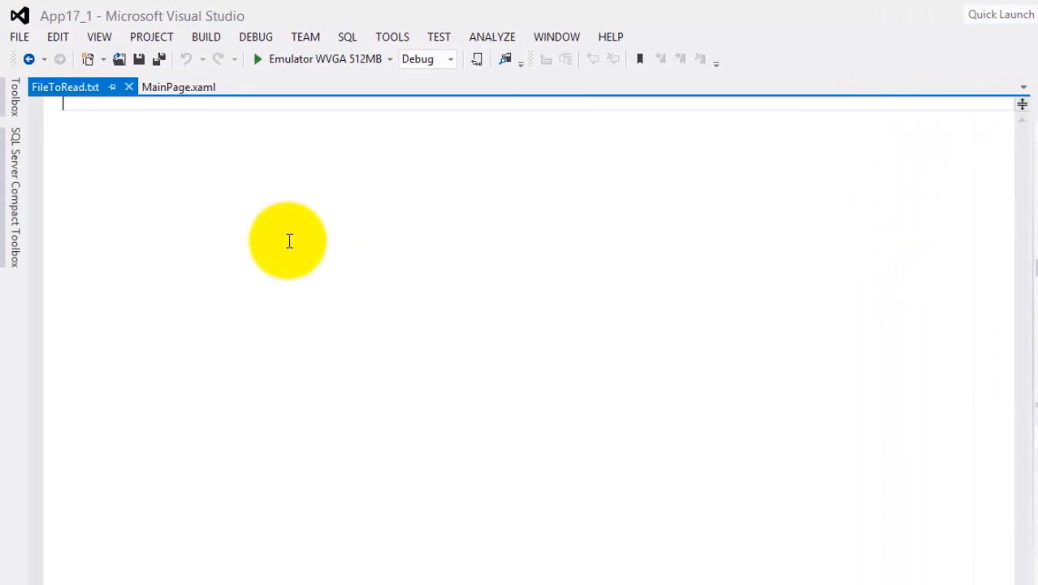
# Type the names Ahlia, Amna, Ahmed, Ali and Azzam on separate lines
pyautogui.write('Ahlia')
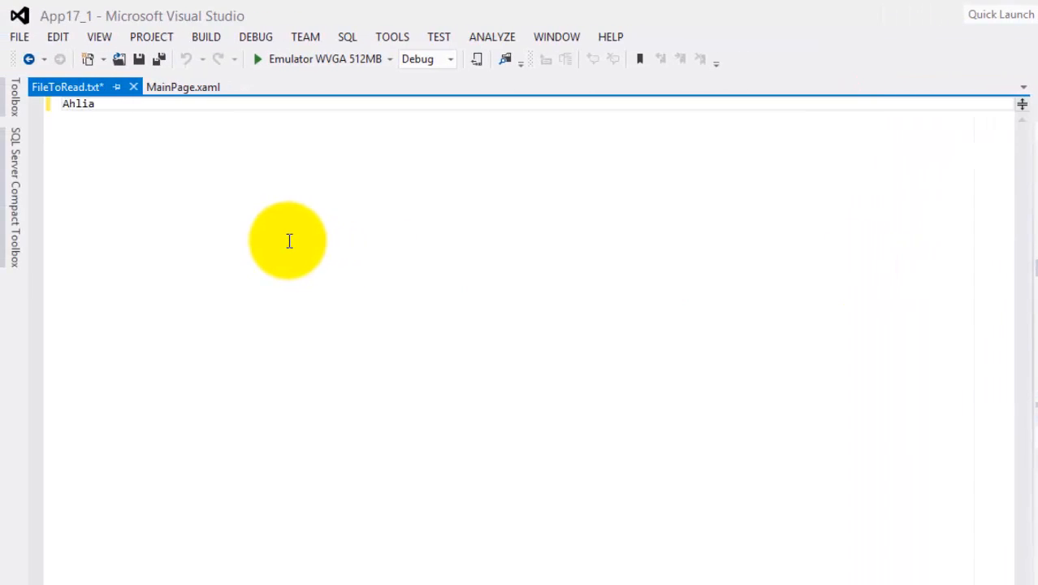
pyautogui.write('Amna')
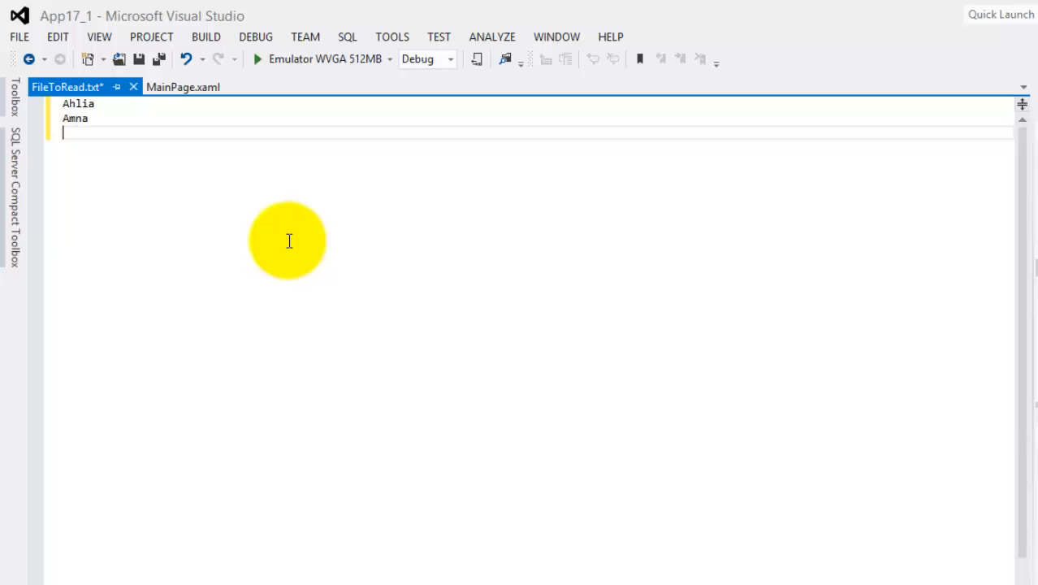
pyautogui.write('Ahmed')
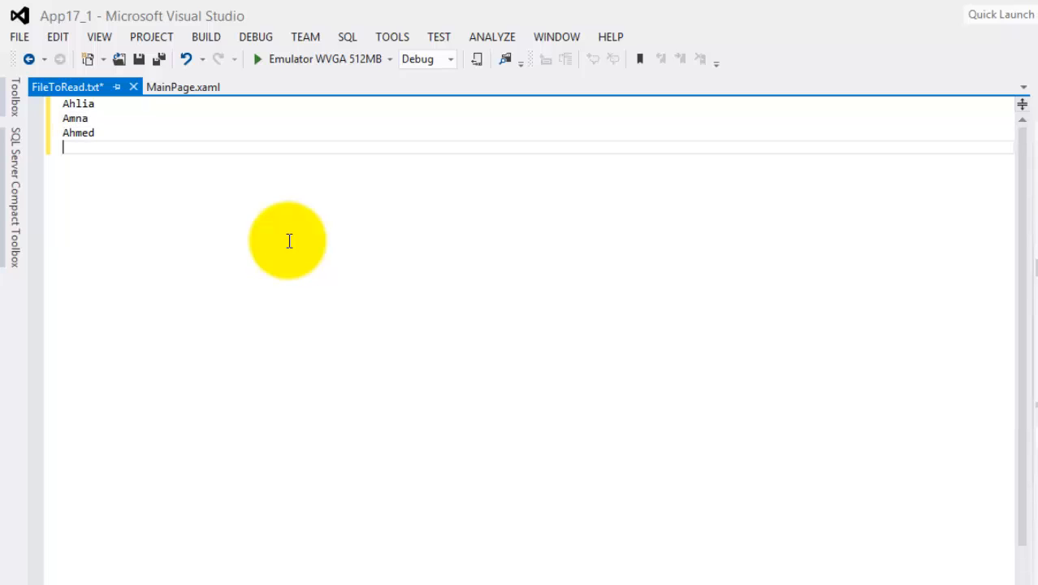
pyautogui.write('Ali')
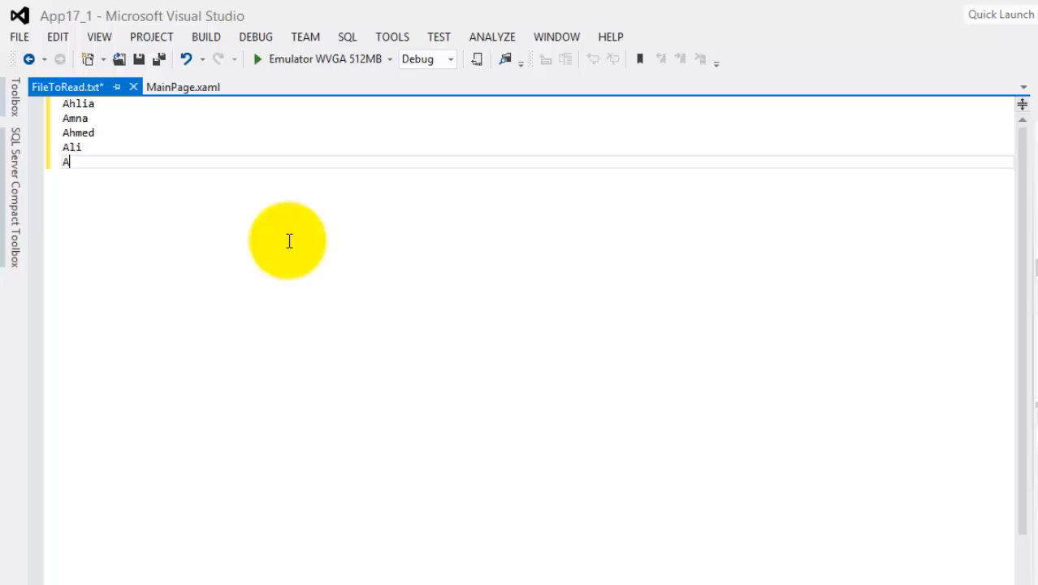
pyautogui.write('zzam')
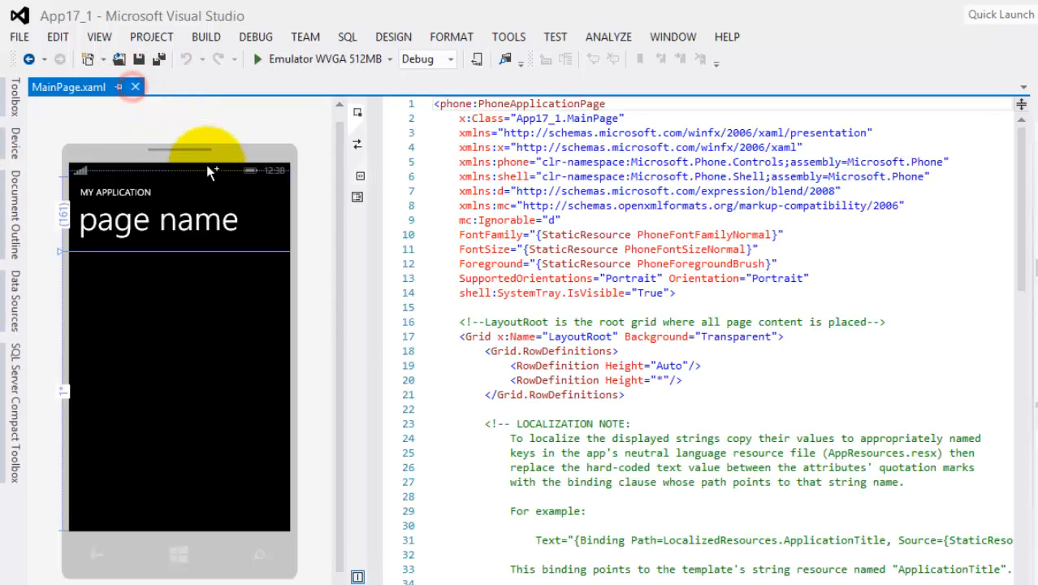
# Change the TitlePanel TextBlocks to 'App 17_1' and 'Read Text File'
pyautogui.scroll(-3)
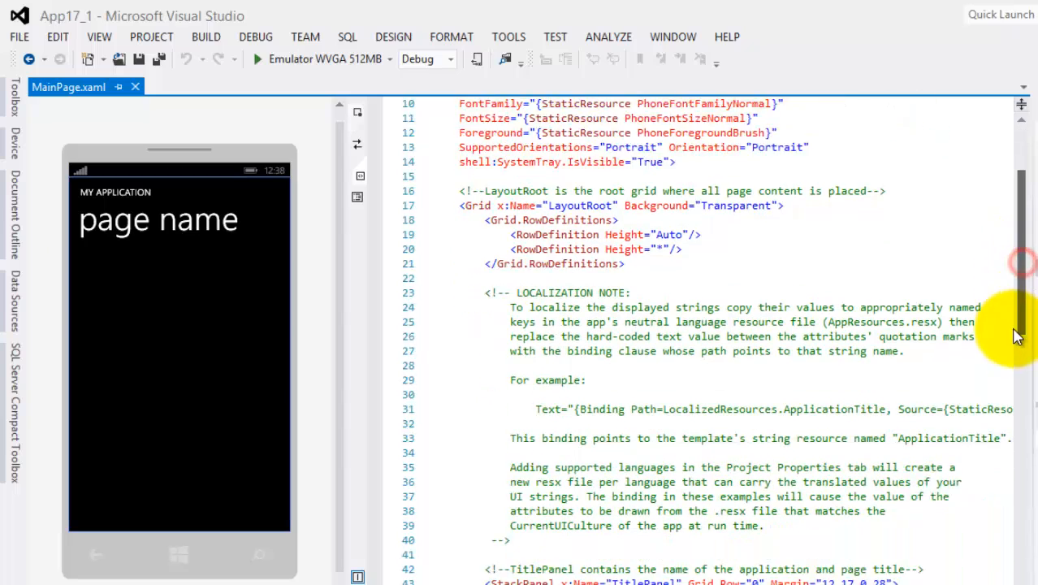
pyautogui.scroll(-3)
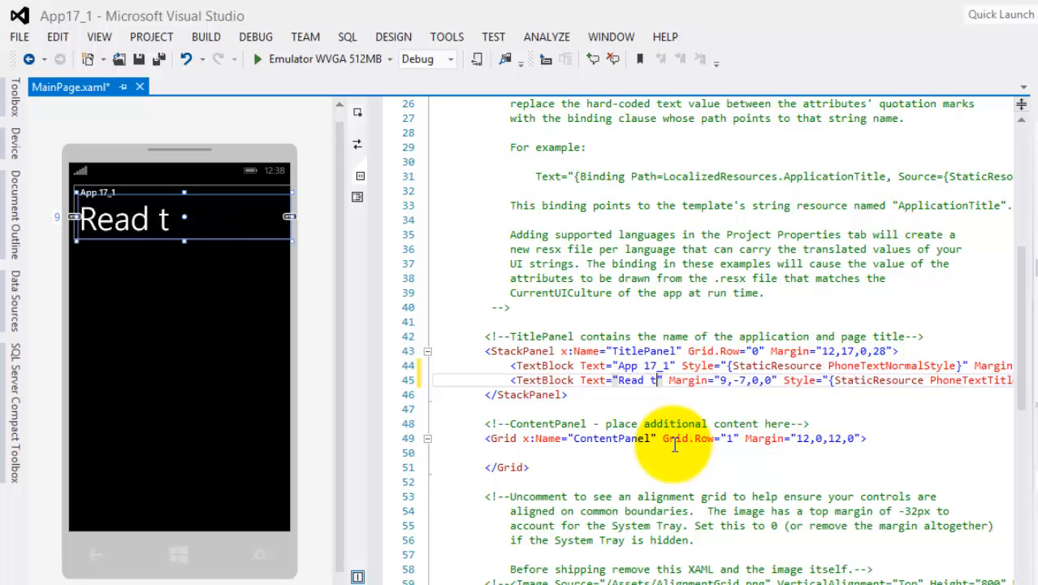
pyautogui.write('ext File')
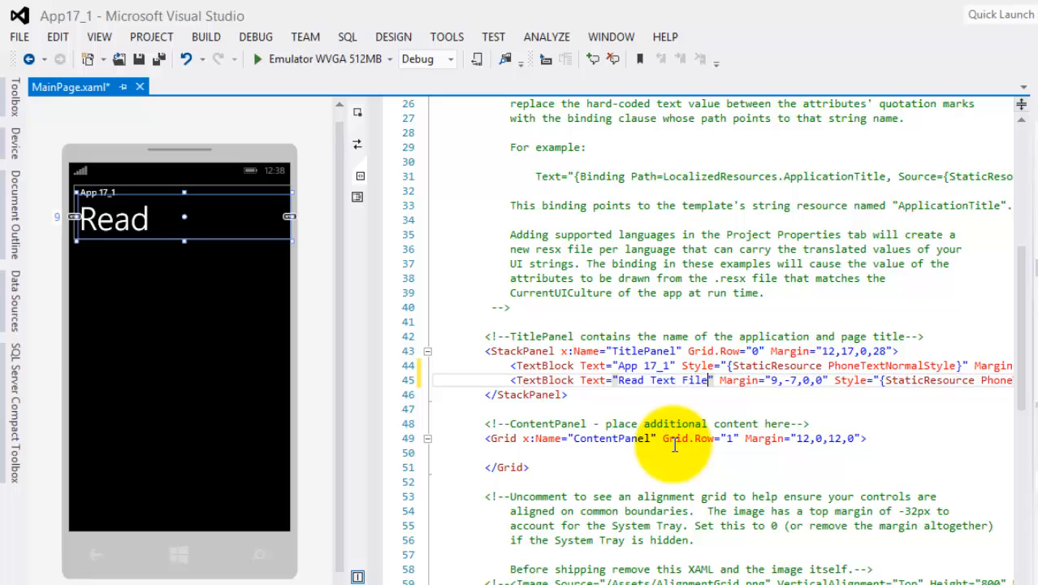
pyautogui.scroll(-3)
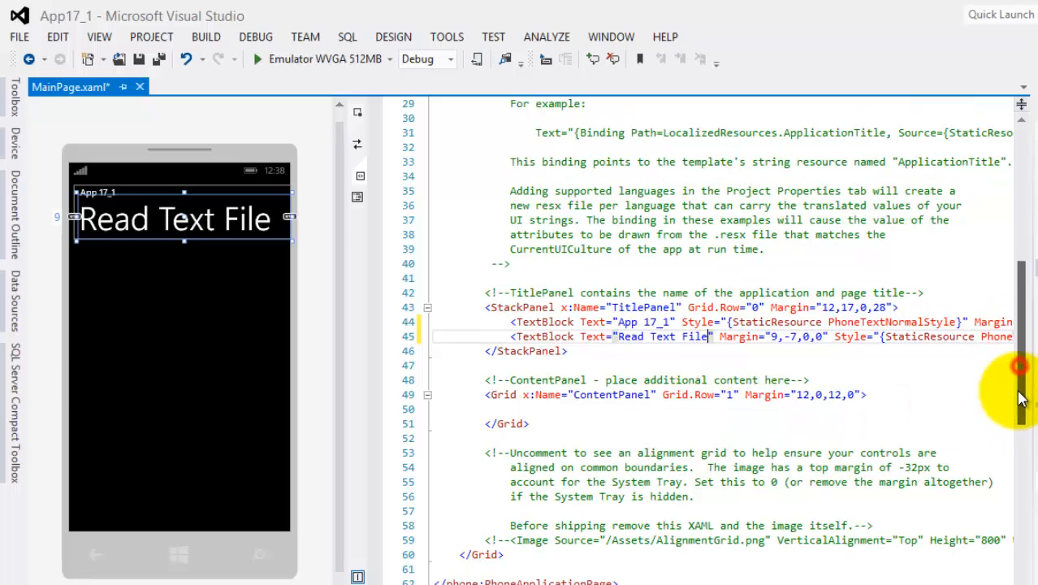
pyautogui.scroll(-3)
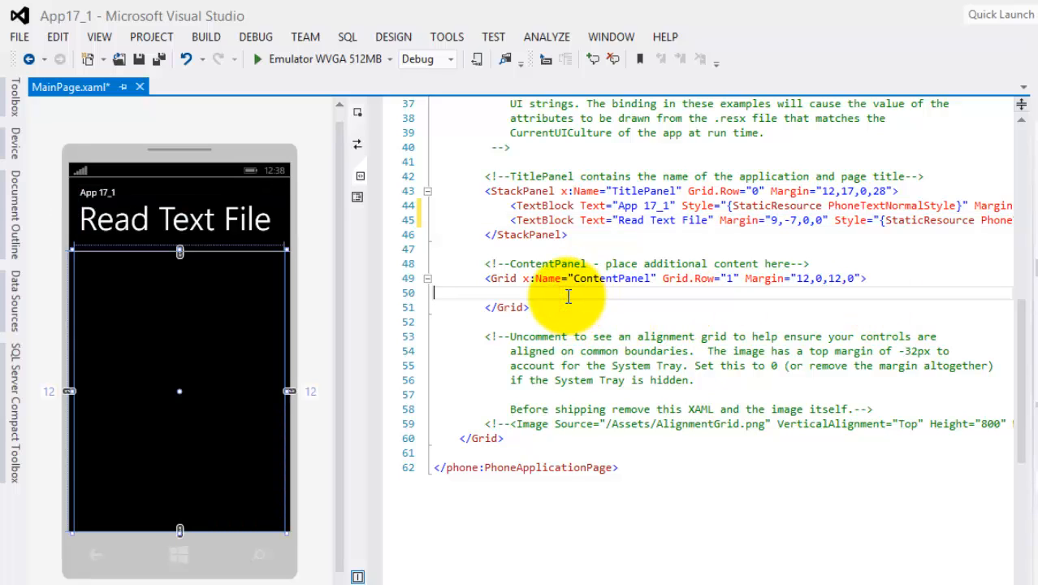
# Add a ListBox named lbx1 with a 180 bottom margin, and drag in a Button
pyautogui.write('<lis')
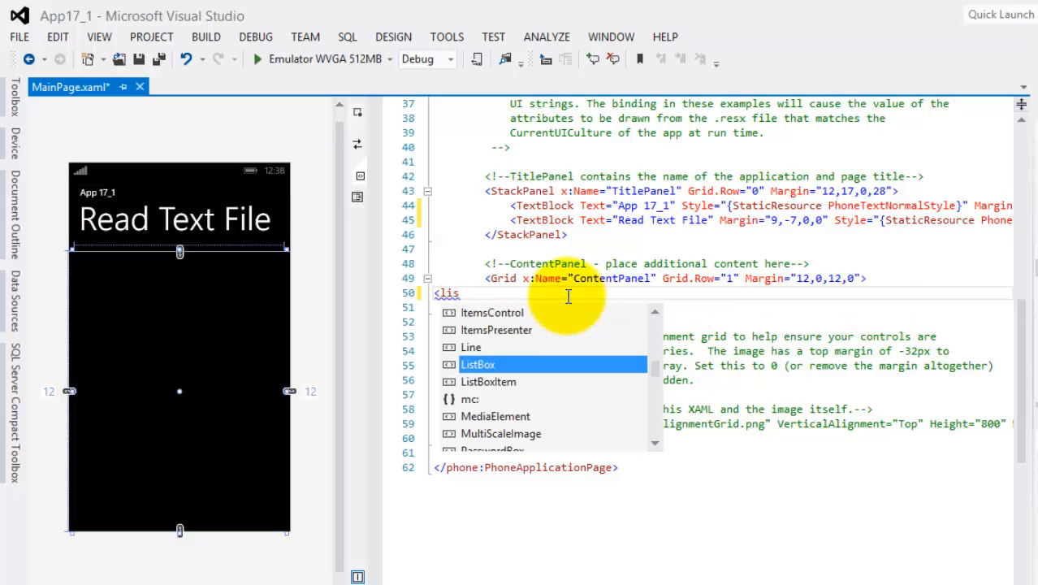
pyautogui.doubleClick(478, 364)
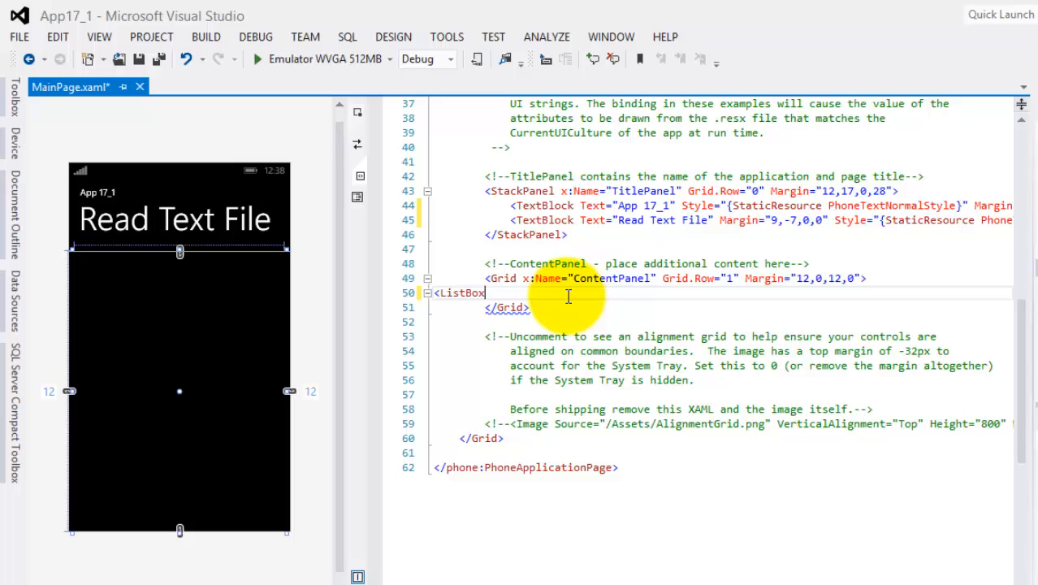
pyautogui.write('></ListBox>')
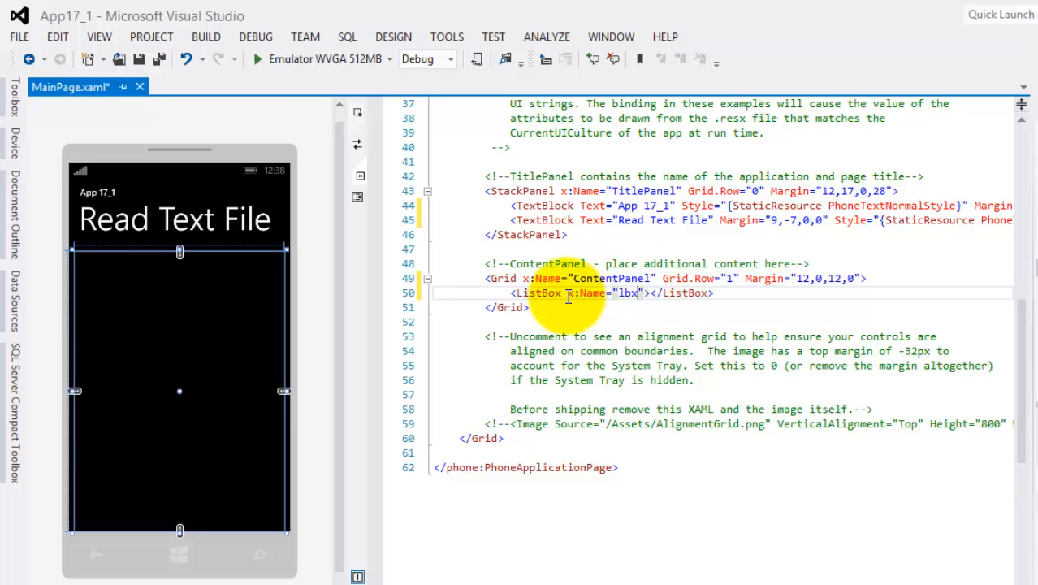
pyautogui.write('1" Margin="0,0,0,180')
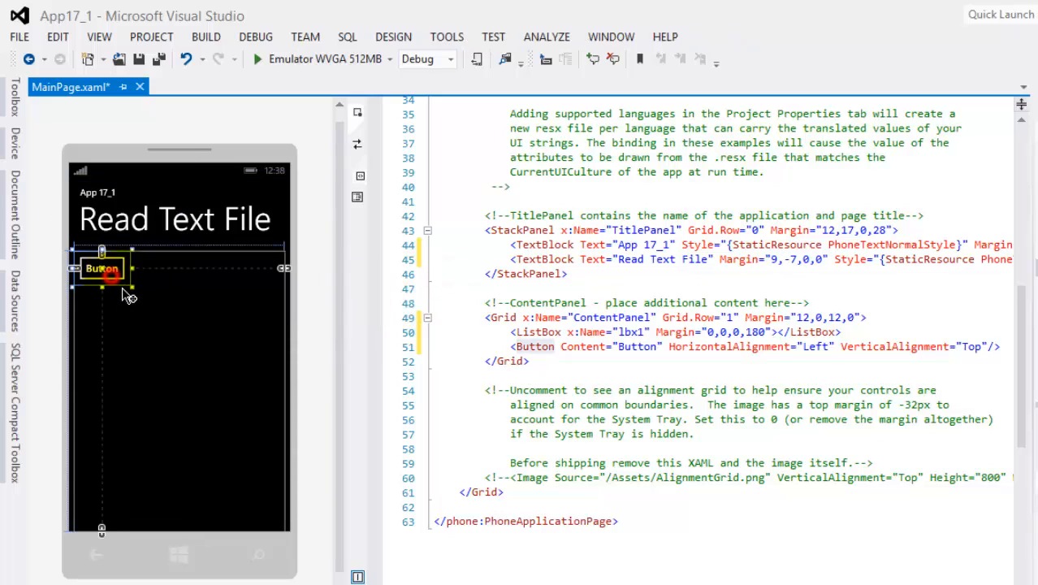
pyautogui.moveTo(101, 269); pyautogui.dragTo(171, 490)
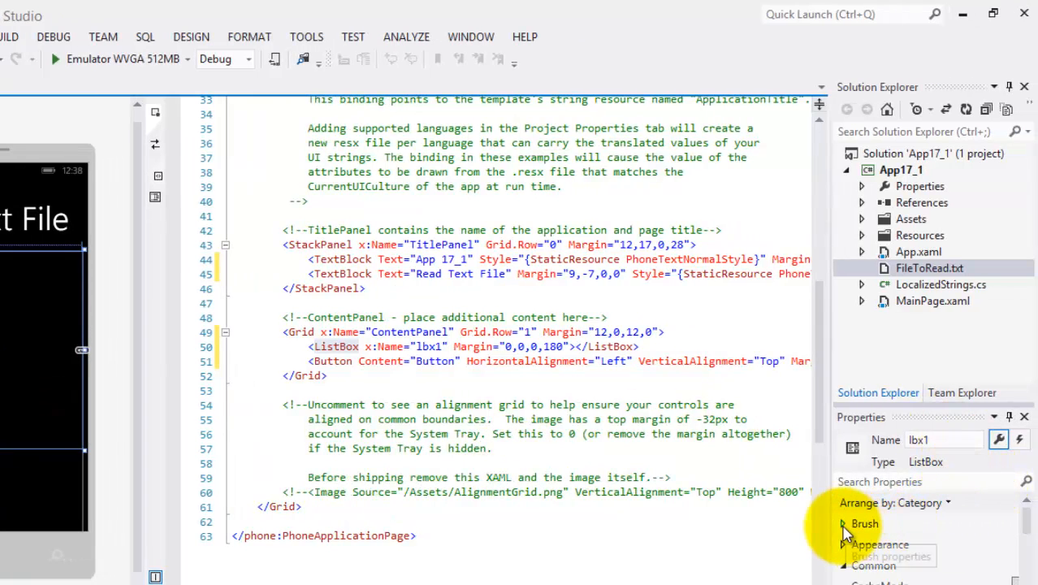
# Open the ListBox's Background brush settings to make it red
pyautogui.click(864, 523)
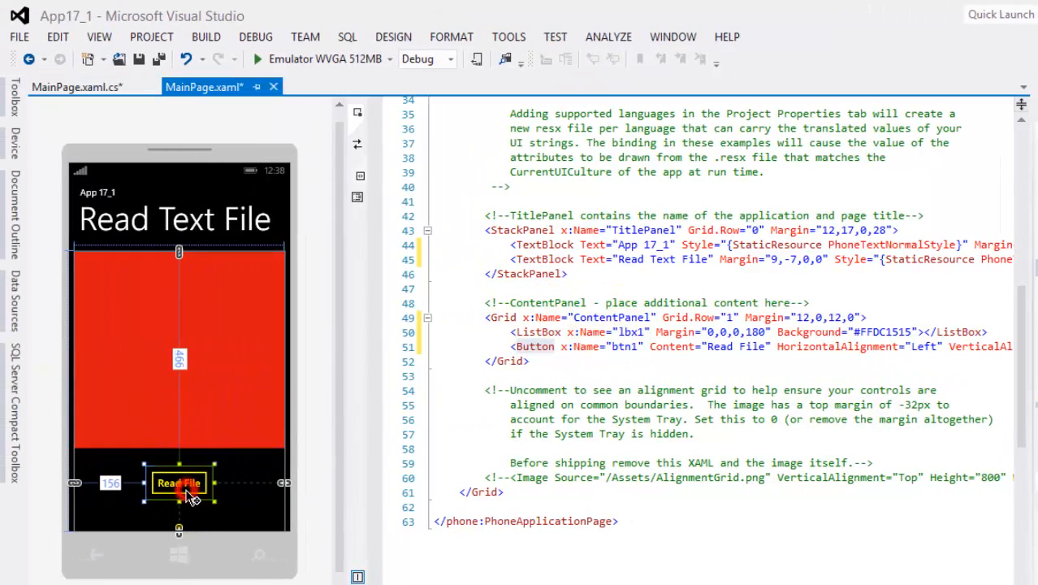
# Create the Read File button's click handler and add a using directive
pyautogui.doubleClick(178, 482)
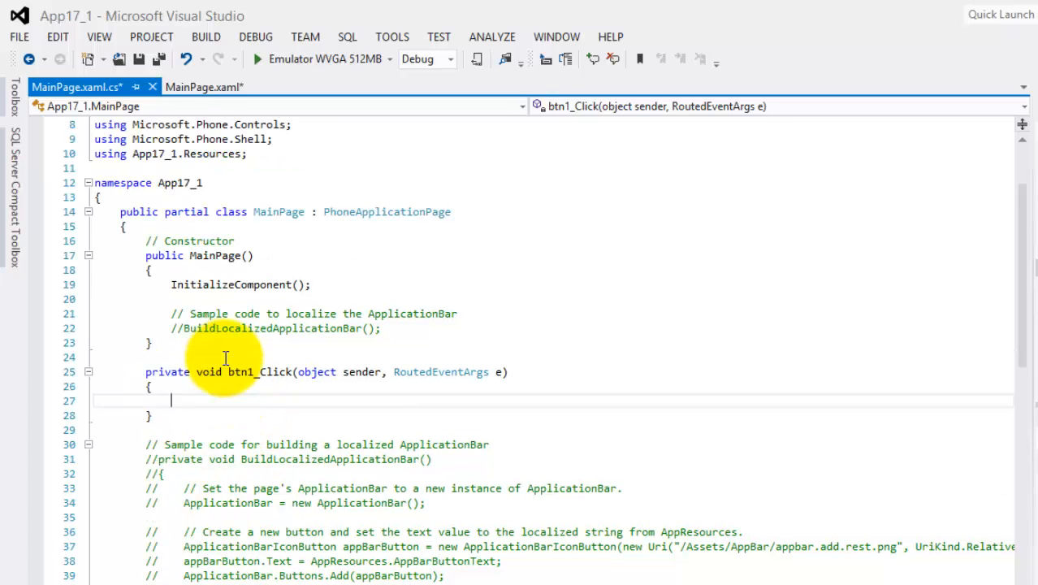
pyautogui.write('using System.IO;')
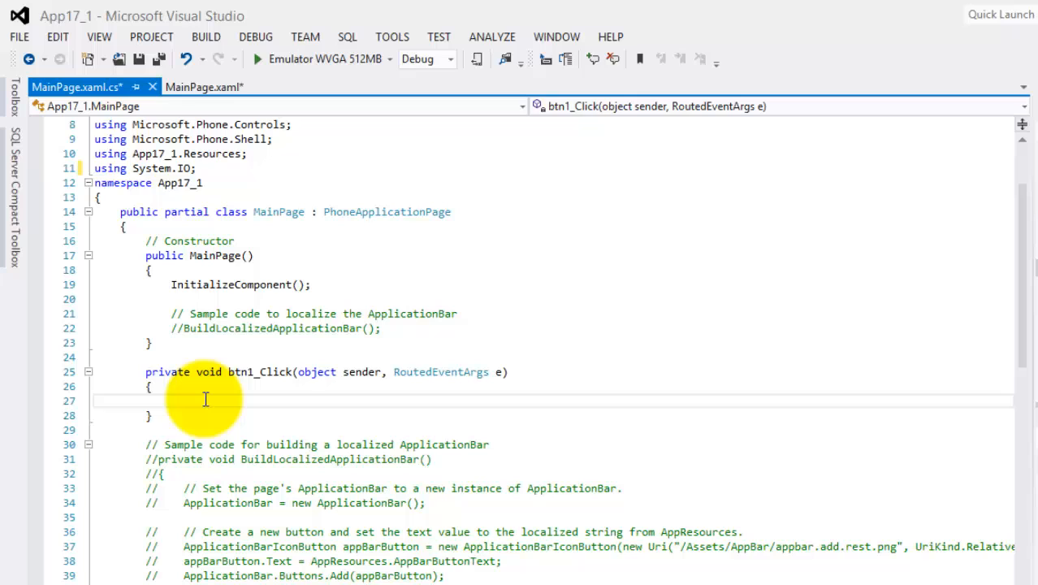
# Get FileToRead.txt via Application.GetResourceStream with a relative Uri
pyautogui.write('var str')
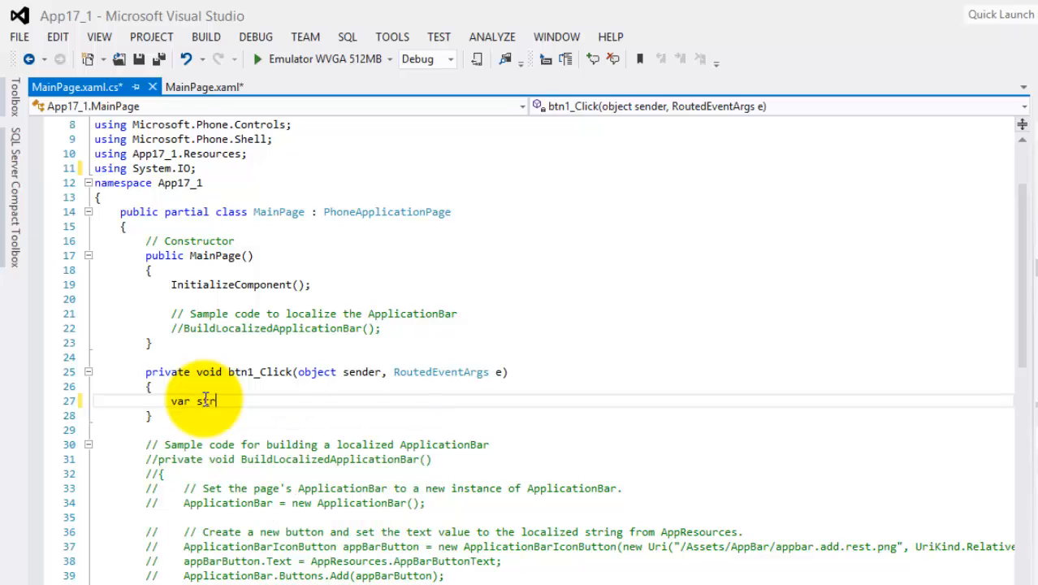
pyautogui.write('=A')
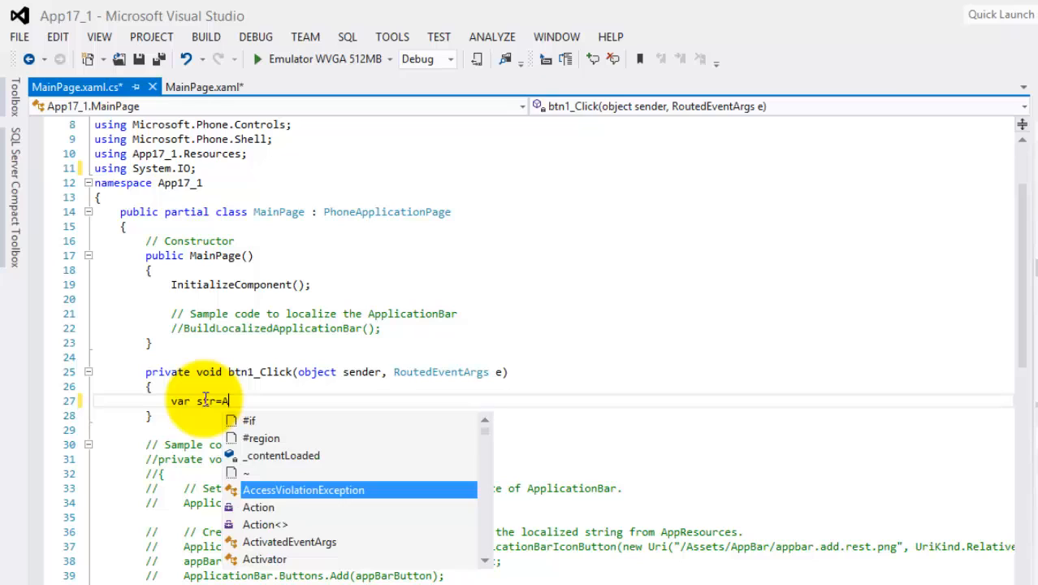
pyautogui.write('pplication')
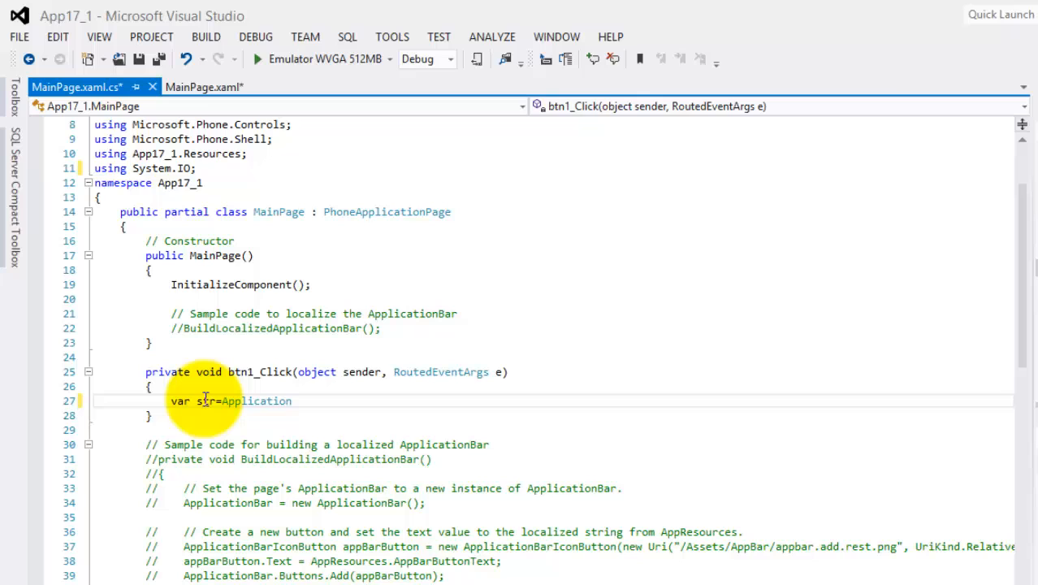
pyautogui.write('.get')
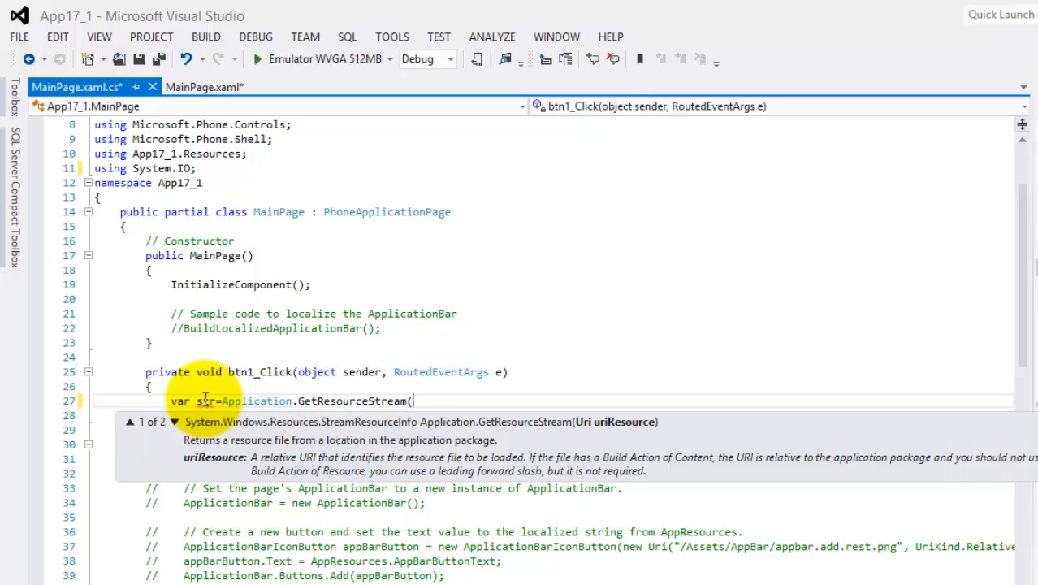
pyautogui.write('new Uri("')
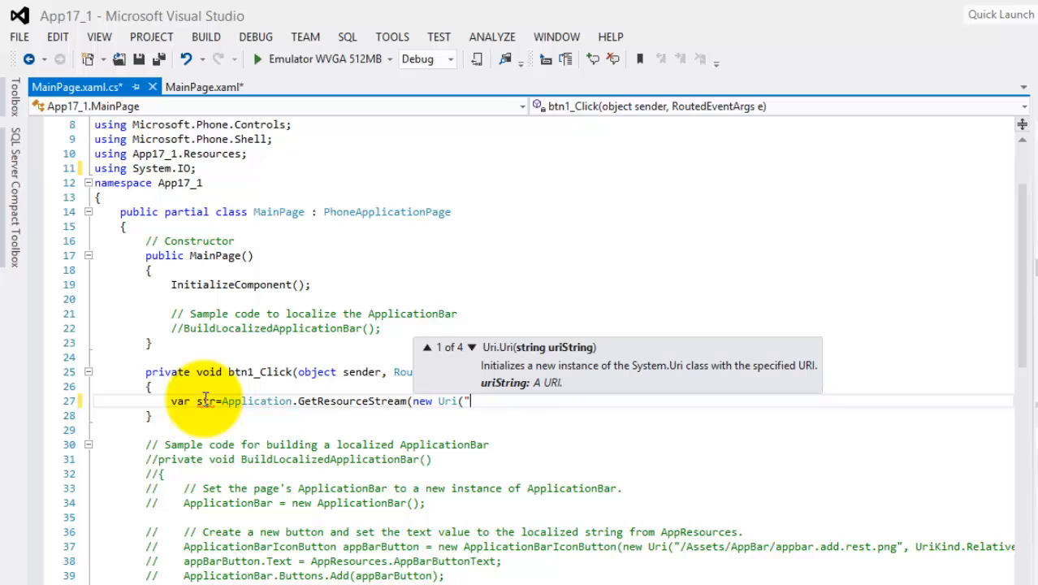
pyautogui.write('File')
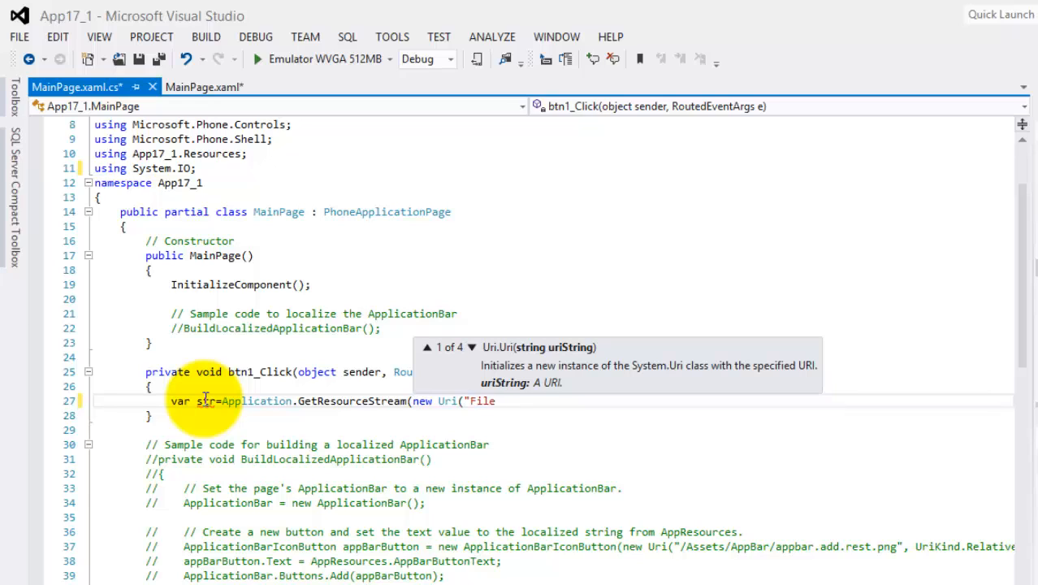
pyautogui.write('Tp')
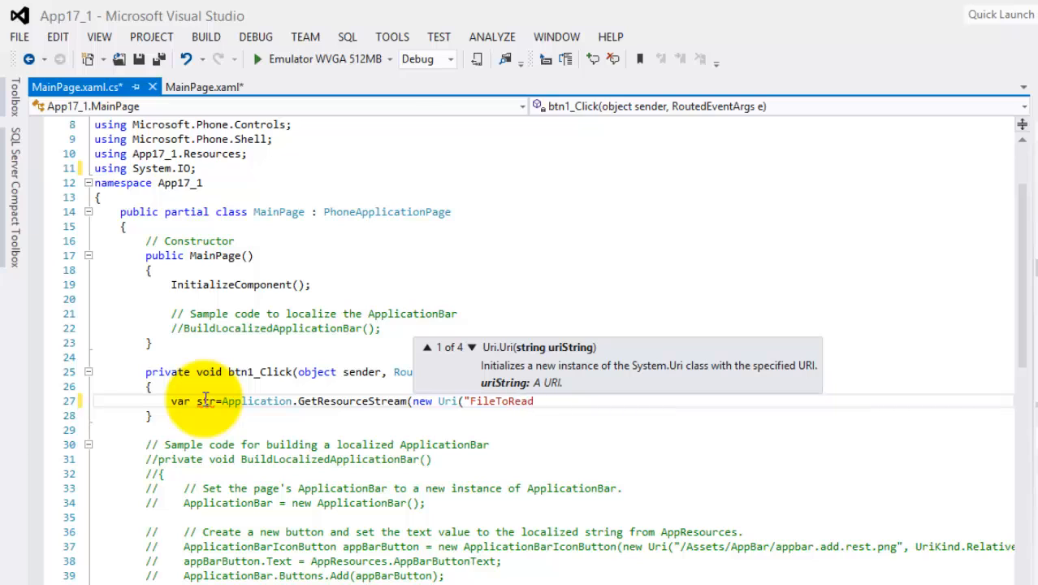
pyautogui.write('.txt"')
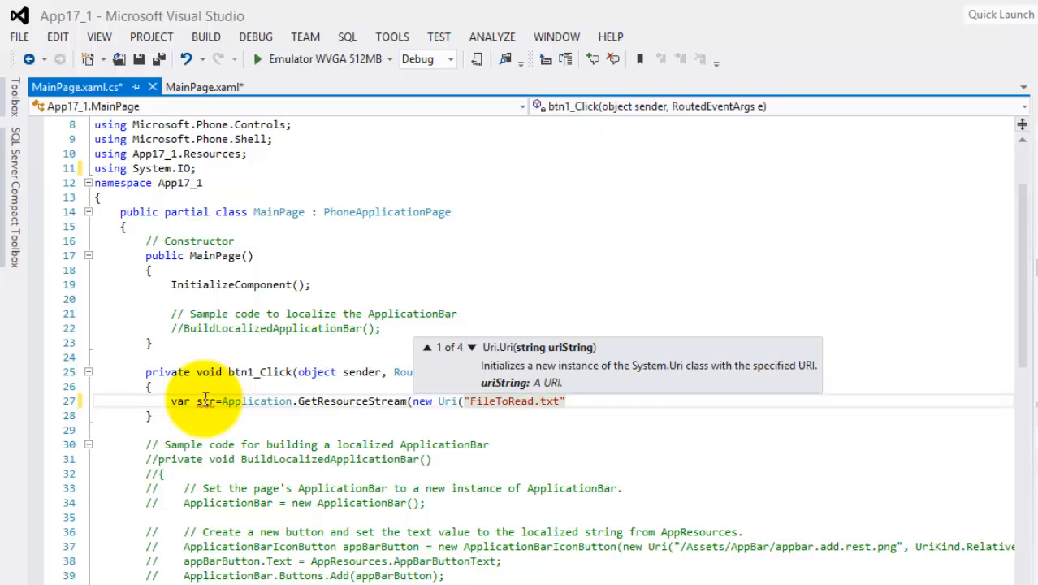
pyautogui.write(', U')
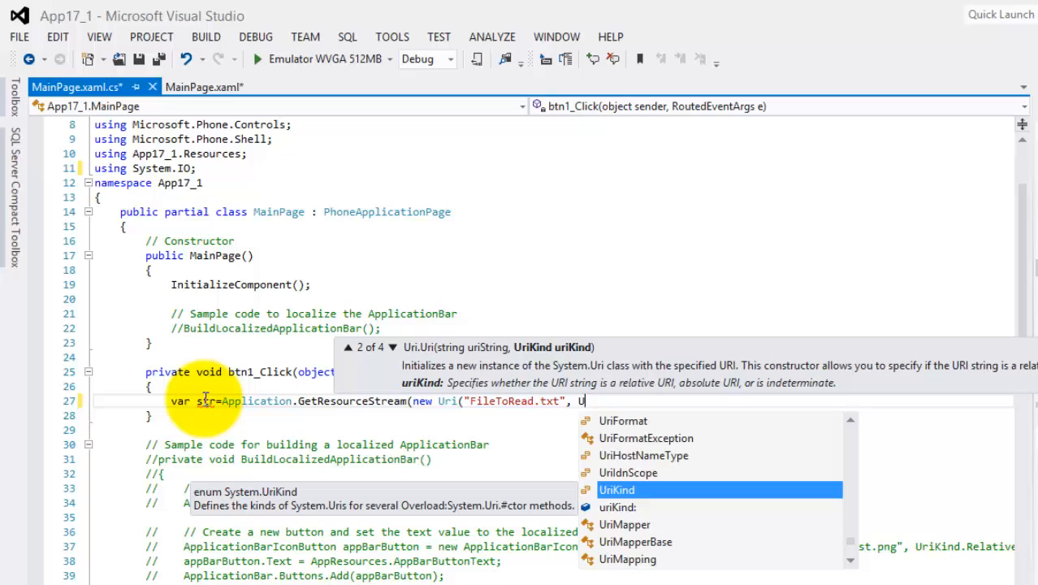
pyautogui.write('rik')
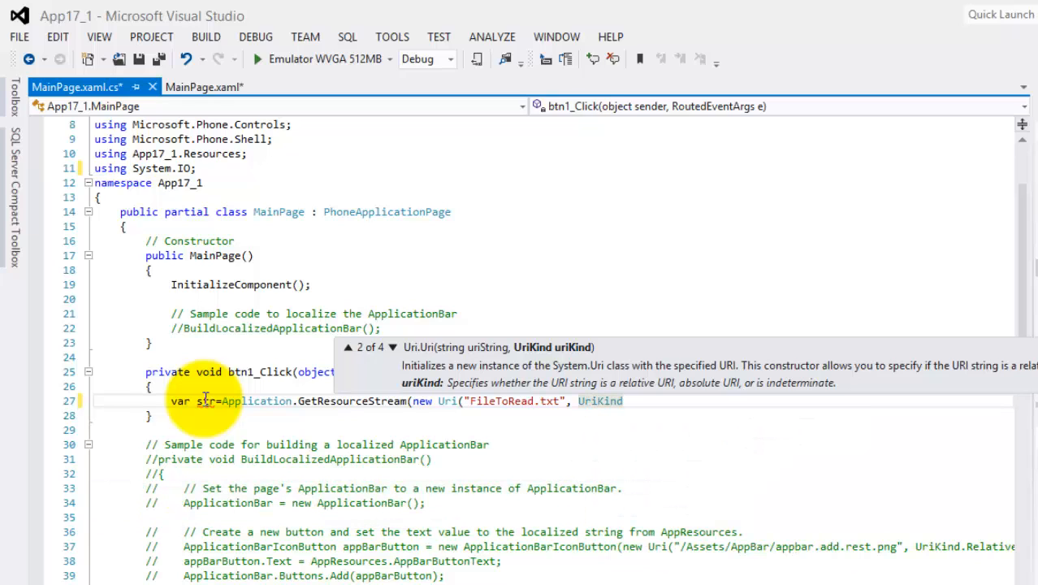
pyautogui.write('.Relative')
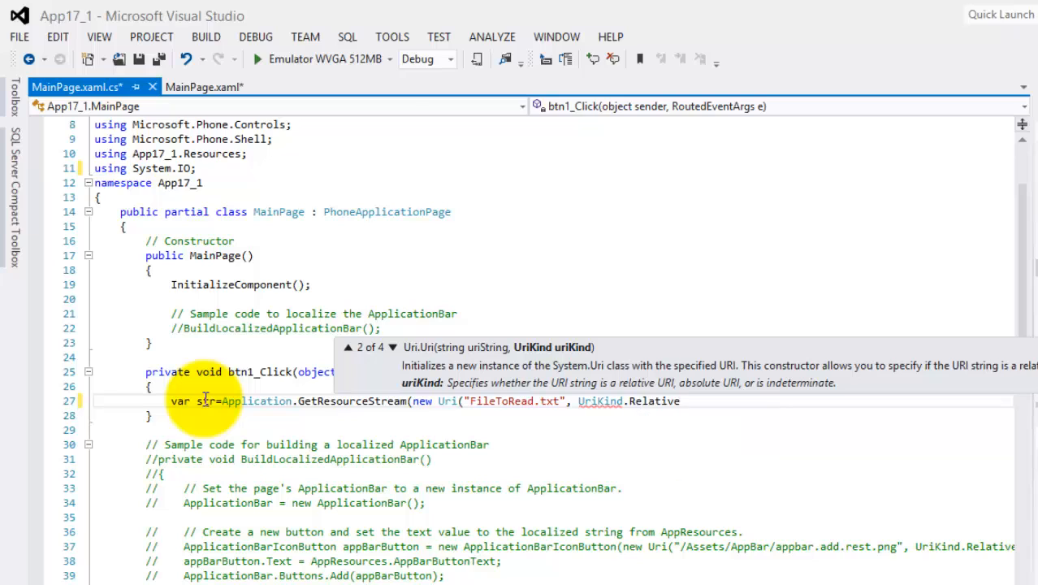
pyautogui.write('));')
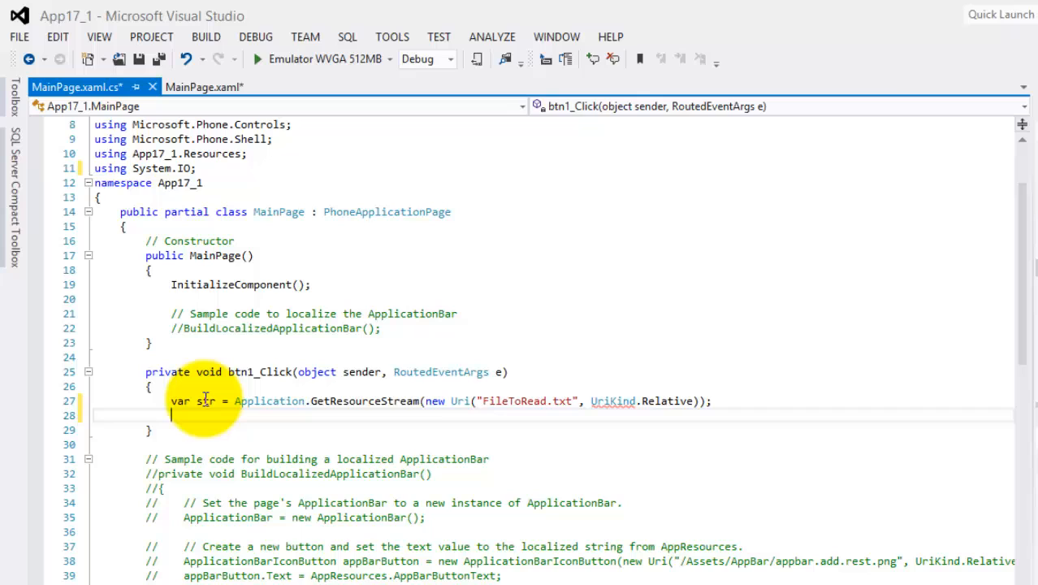
# Create a StreamReader named sReader over the resource stream
pyautogui.write('StreamReader')
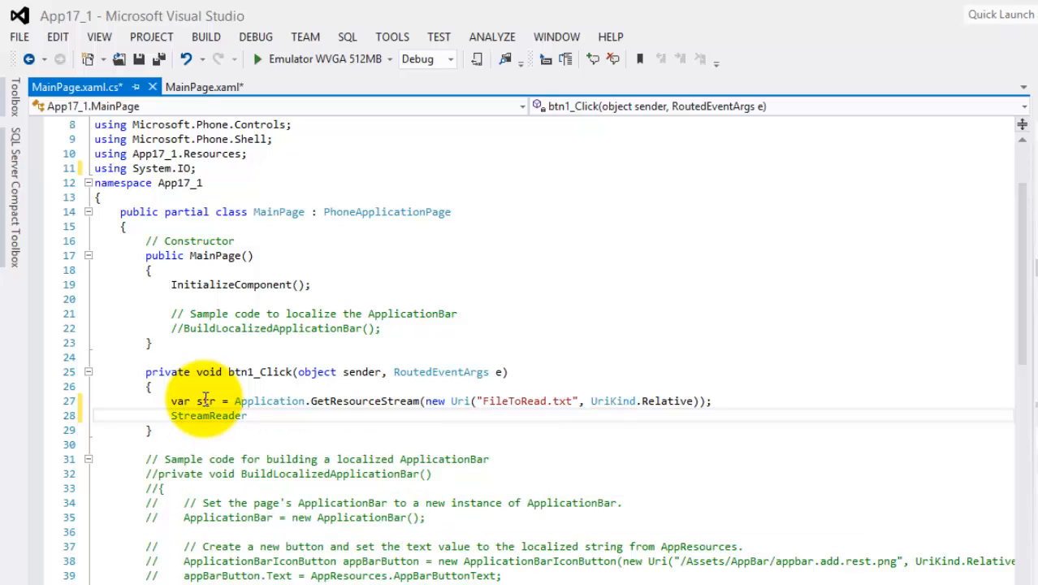
pyautogui.write('sRead')
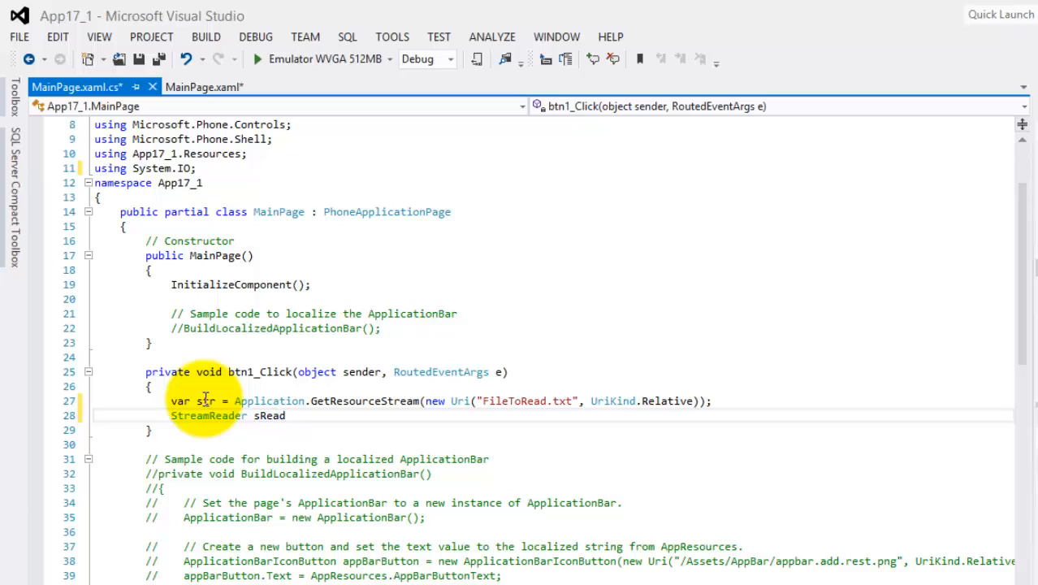
pyautogui.write('er')
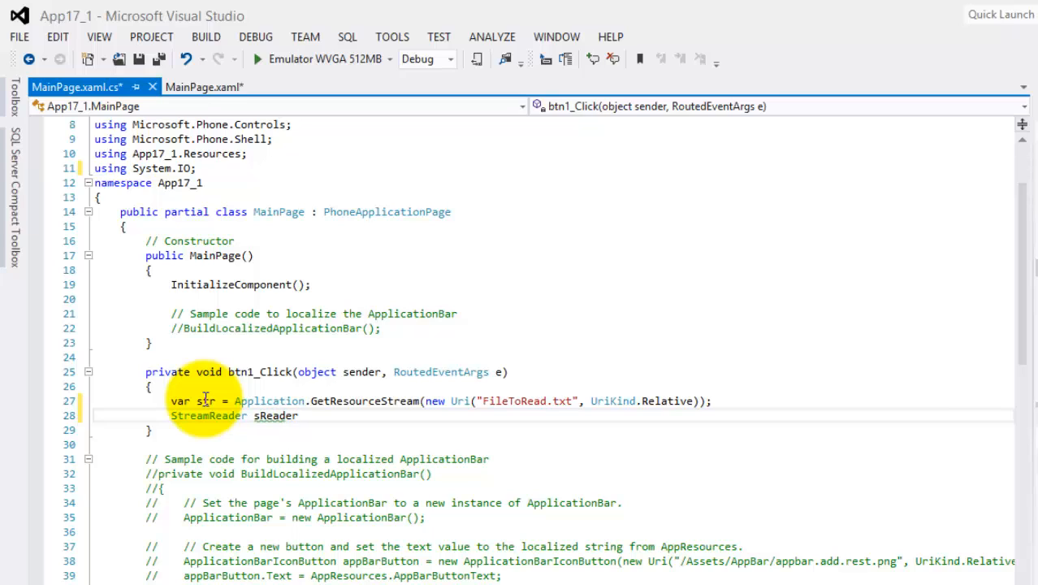
pyautogui.write('=new StreamReader')
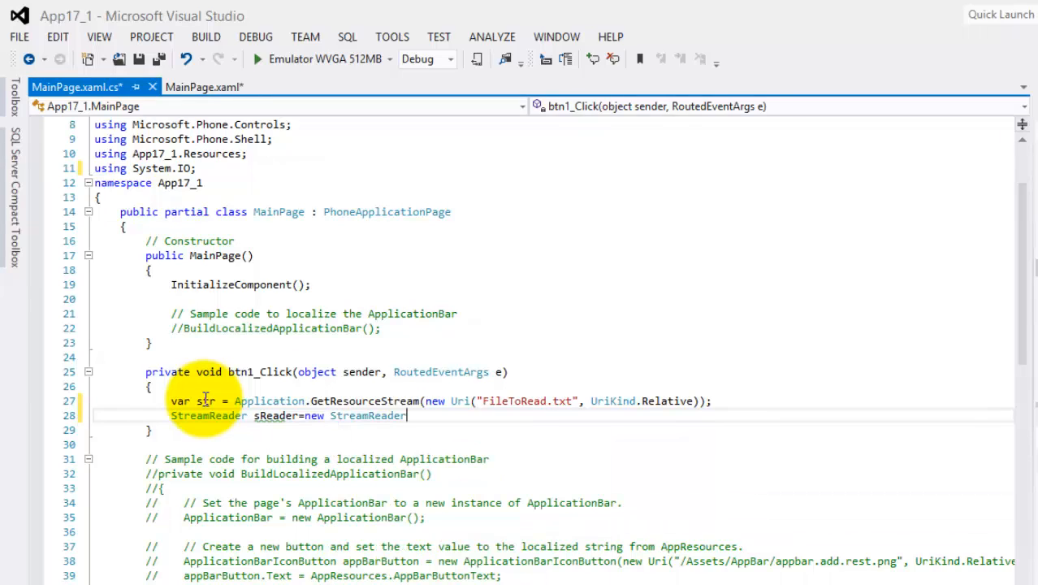
pyautogui.write('(')
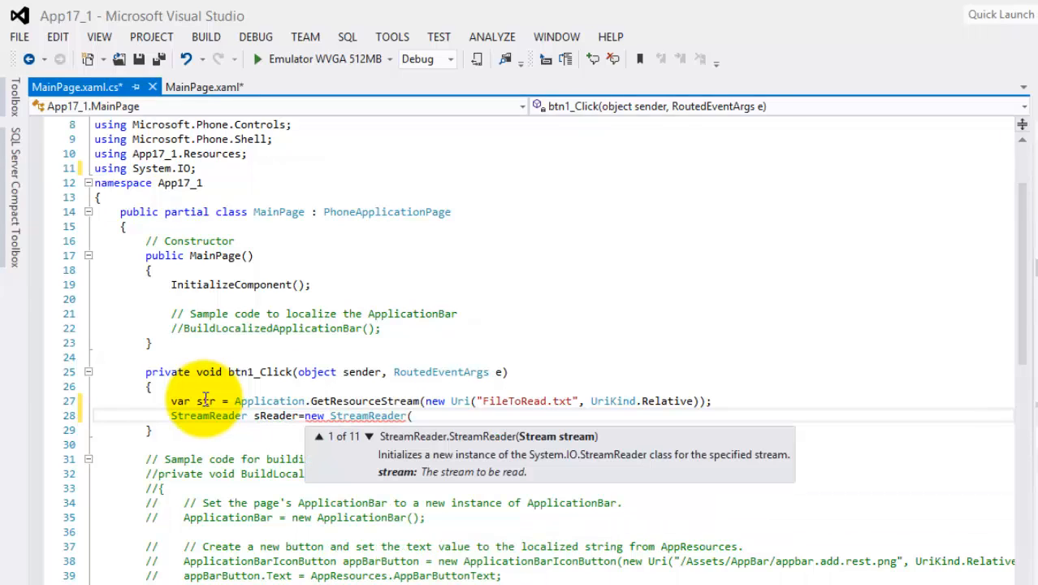
pyautogui.write('str.')
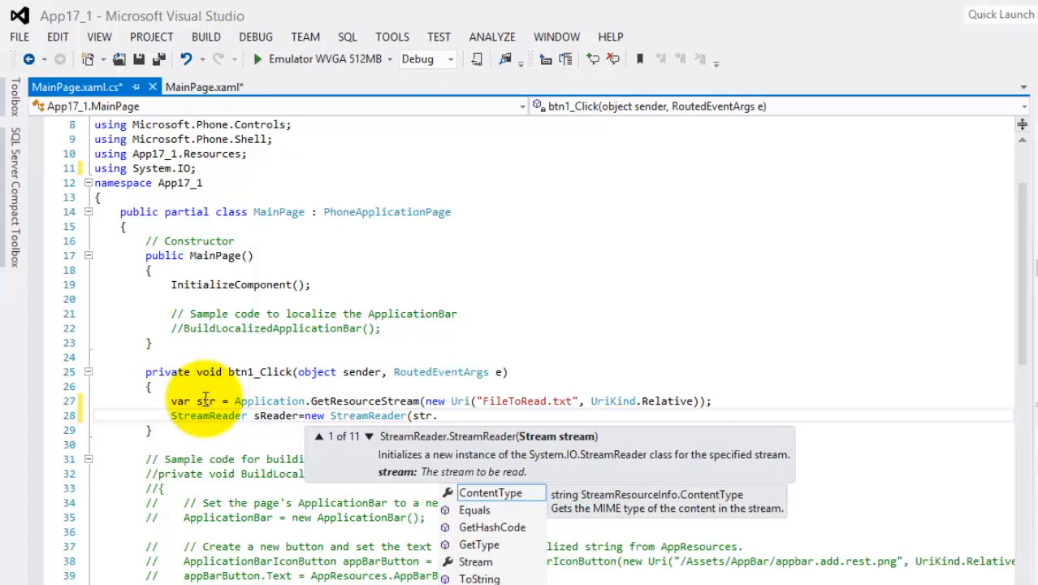
pyautogui.write('Stream);')
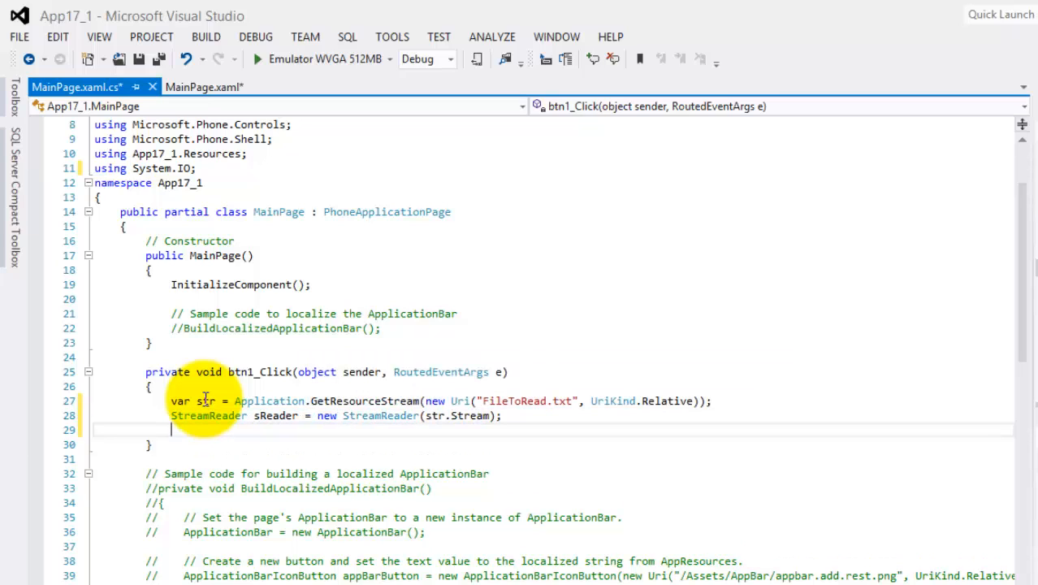
# Add sReader.ReadToEnd() to lbx1.Items
pyautogui.write('la')
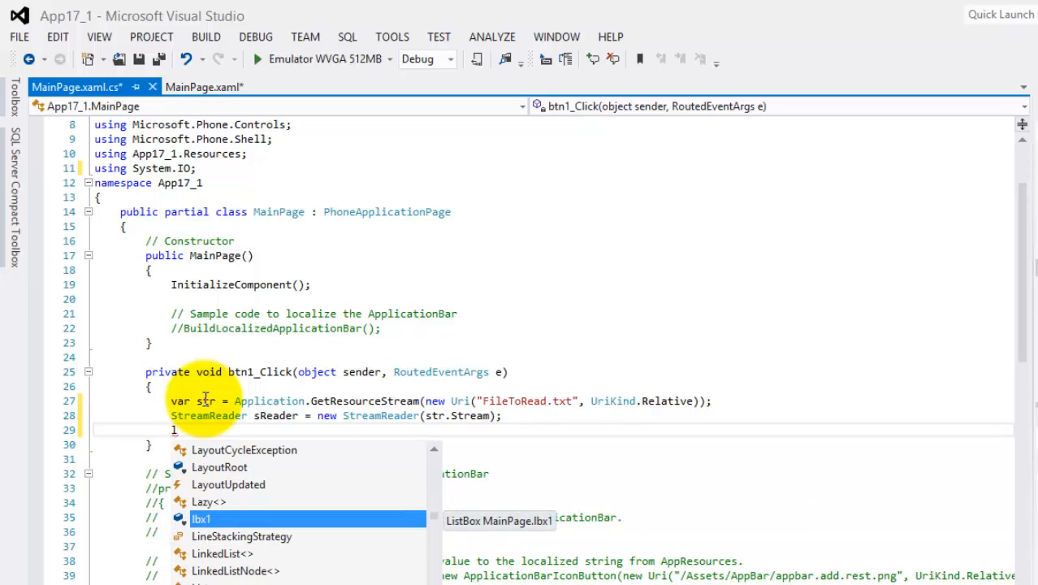
pyautogui.write('lb')
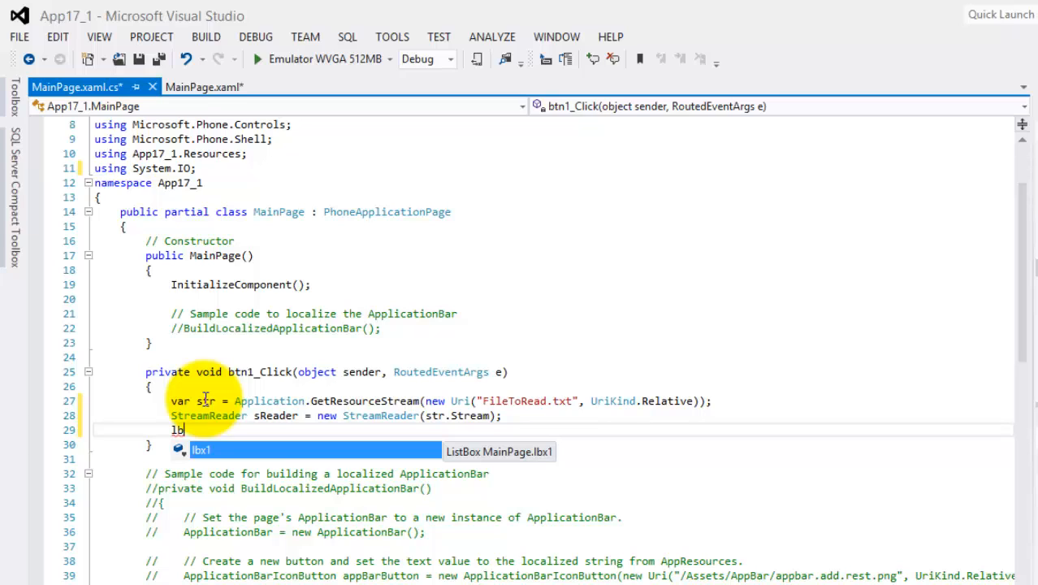
pyautogui.write('.a')
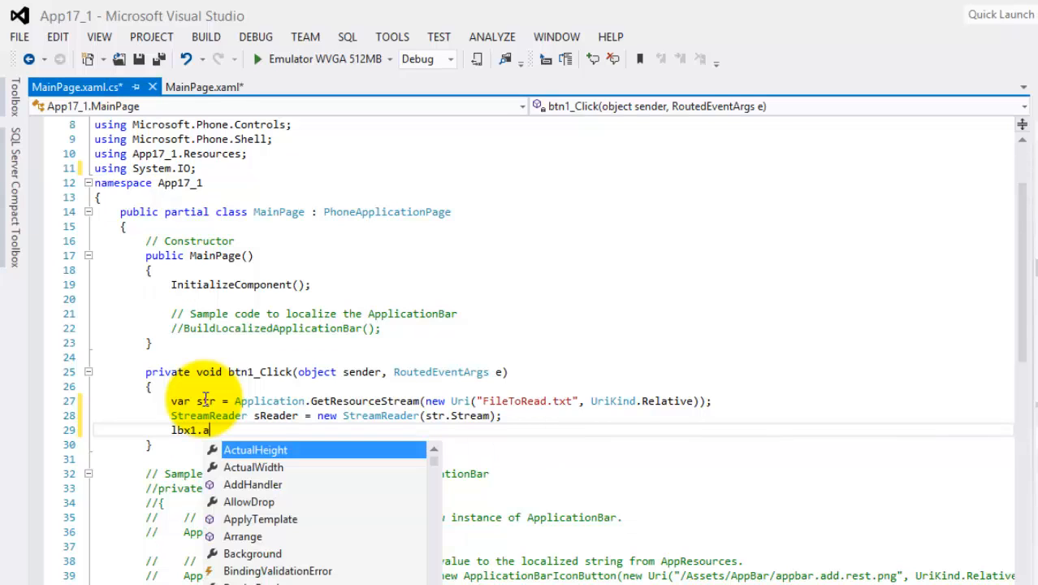
pyautogui.write('ite')
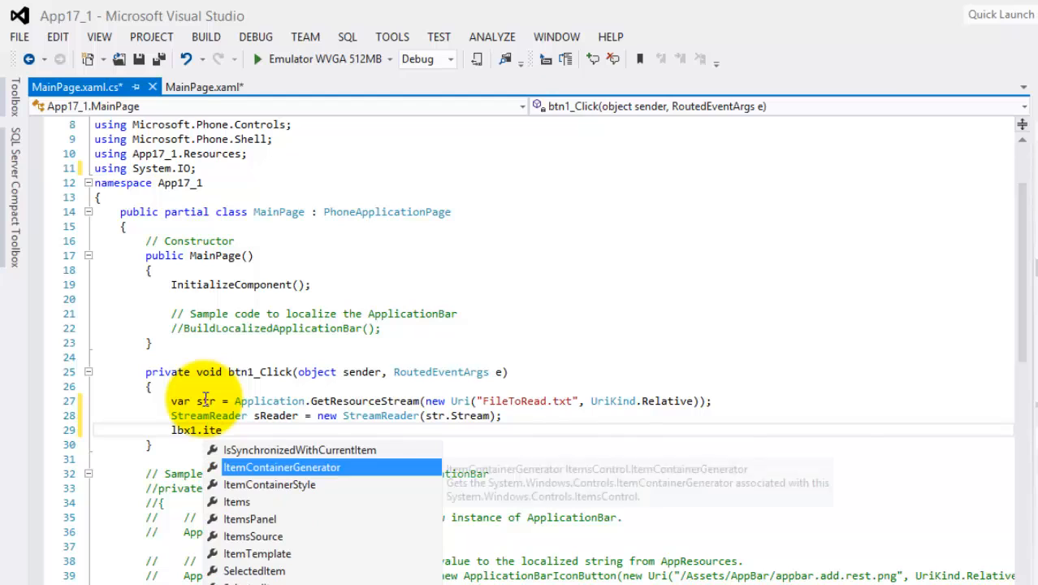
pyautogui.write('Items.Add')
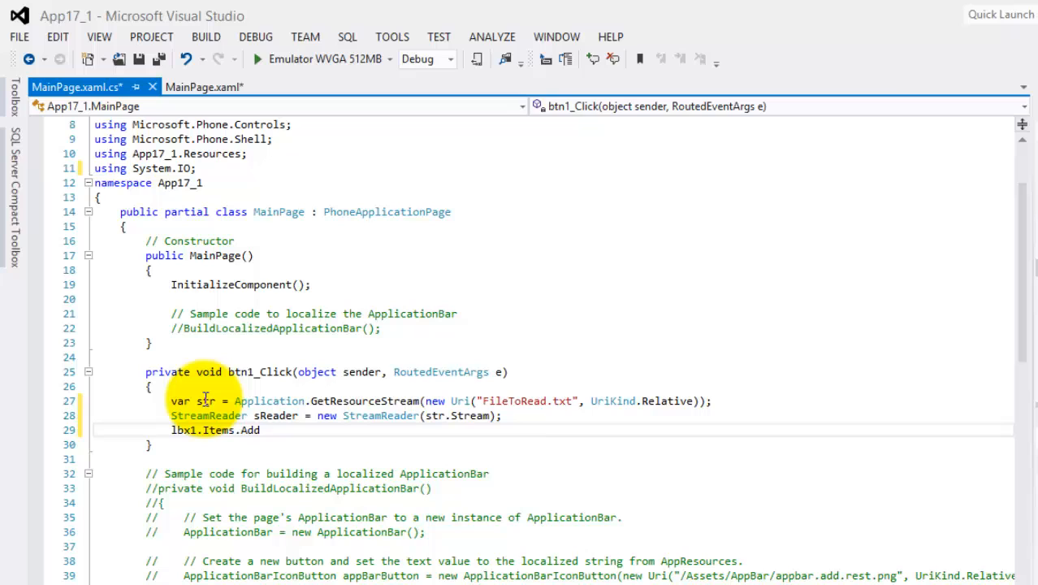
pyautogui.write('(sre')
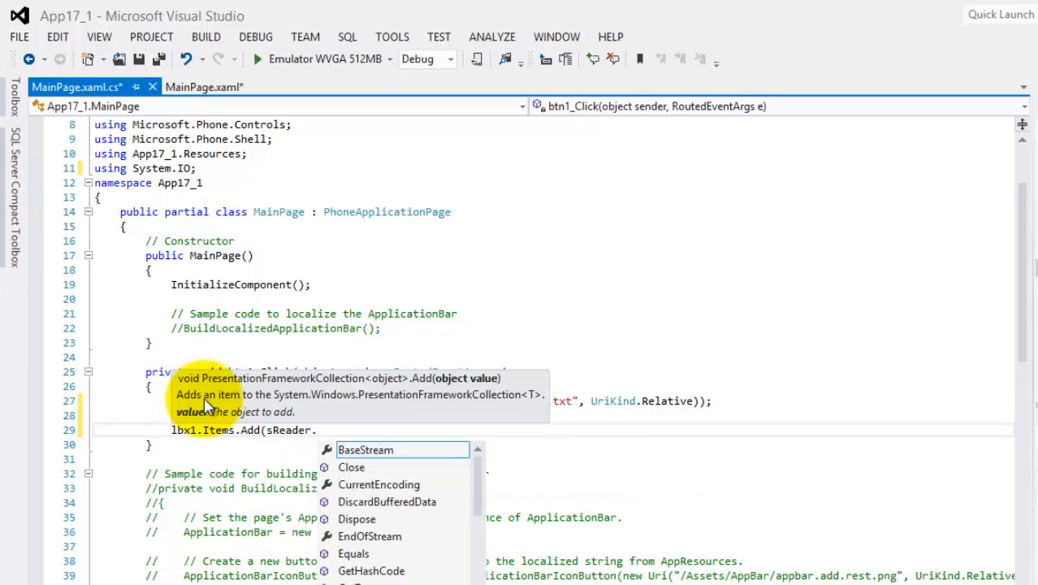
pyautogui.write('r')
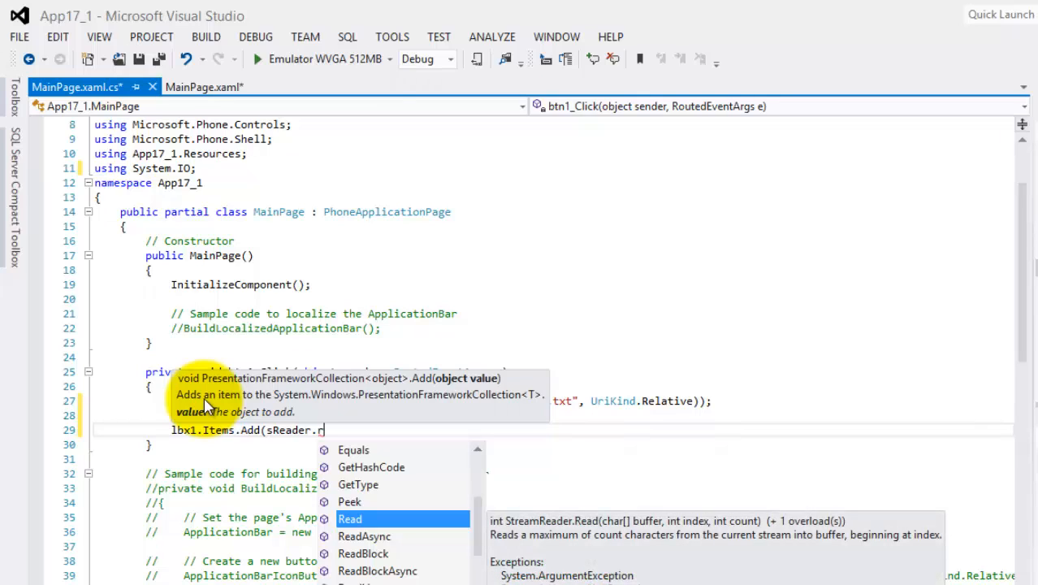
pyautogui.write('ead')
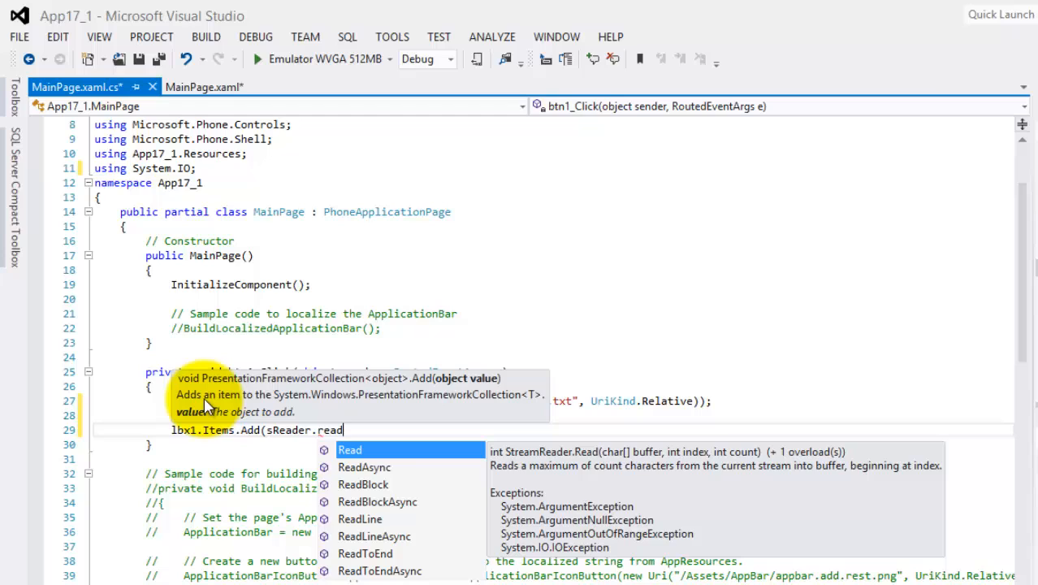
pyautogui.write('ToEnd')
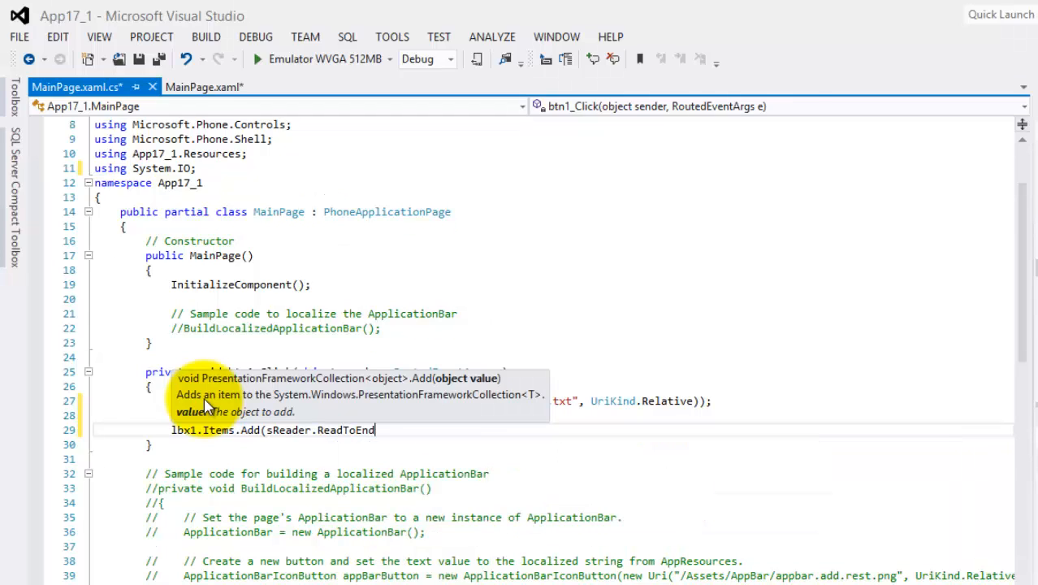
pyautogui.write('());')
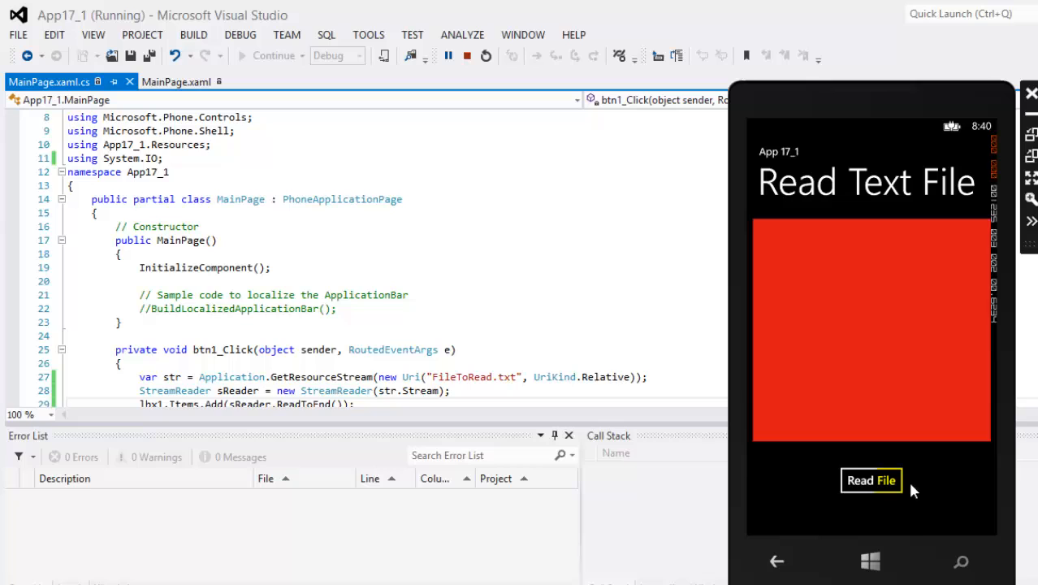
# Tap Read File in the emulator to list the five names
pyautogui.click(871, 480)
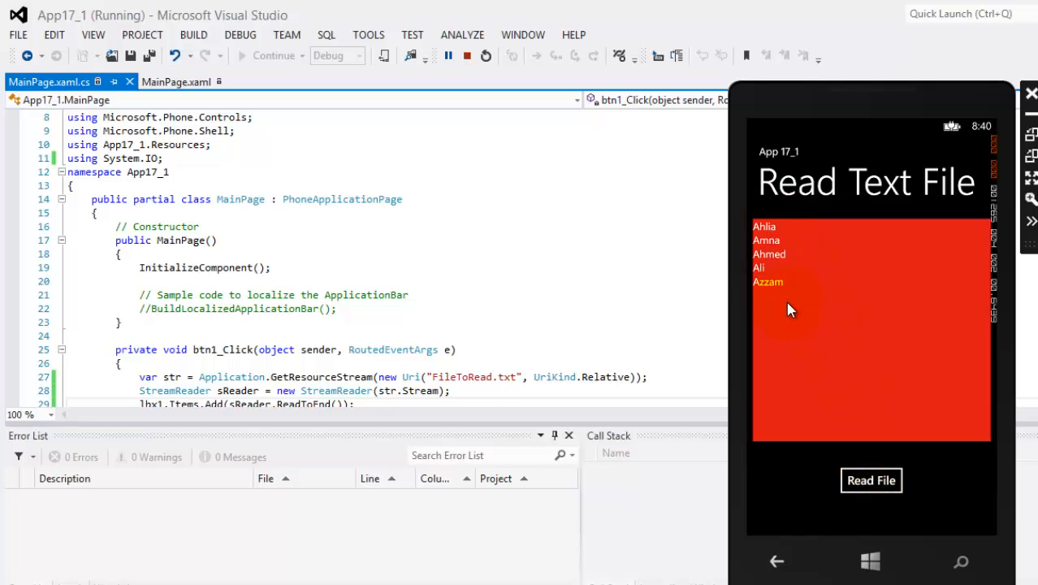
pyautogui.click(466, 56)
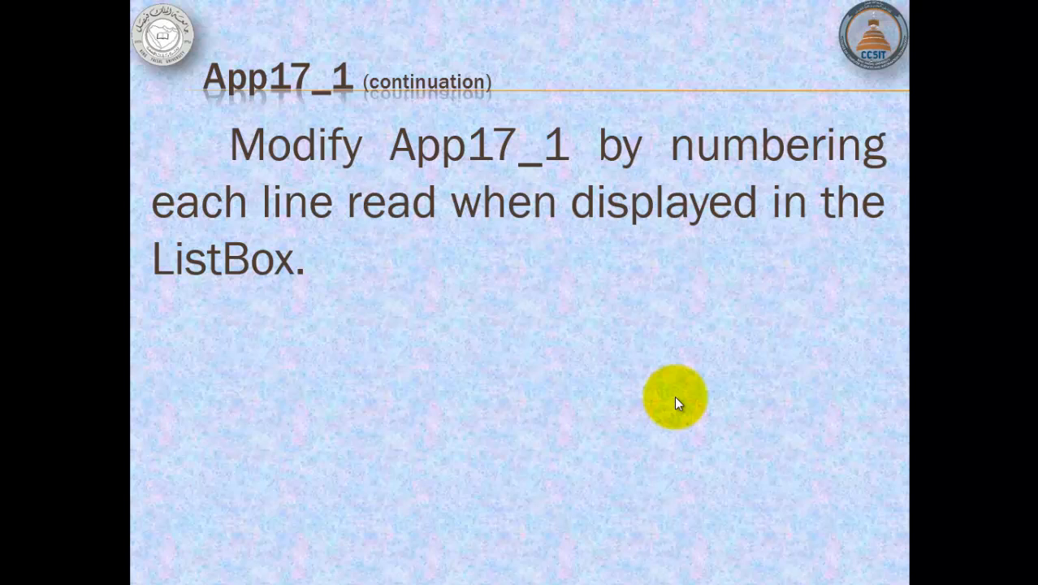
pyautogui.moveTo(695, 309)
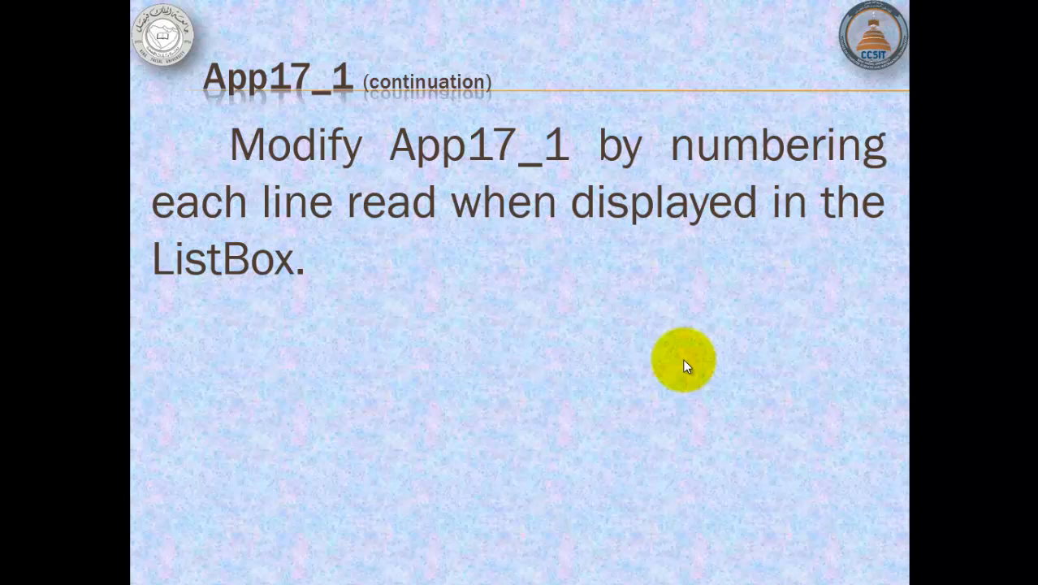
pyautogui.moveTo(726, 303)
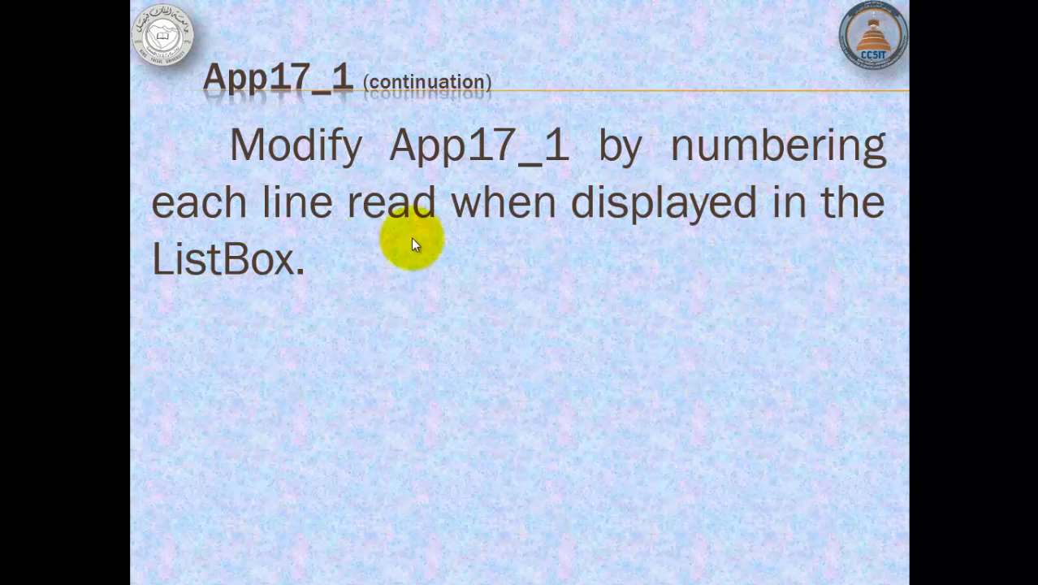
pyautogui.moveTo(406, 293)
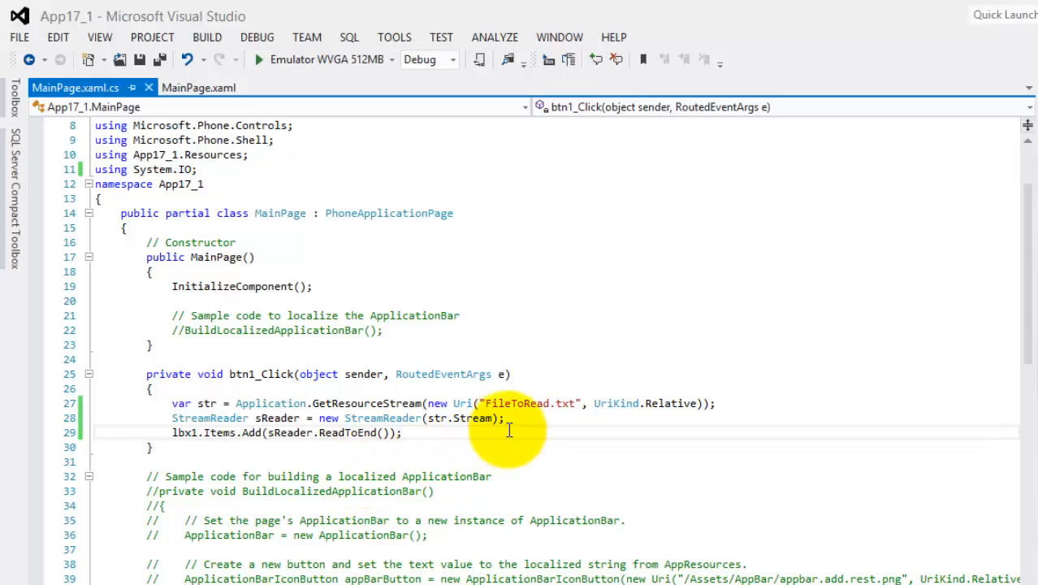
# Add a counter int x = 0 and a while (!sReader.EndOfStream) loop
pyautogui.press('enter')
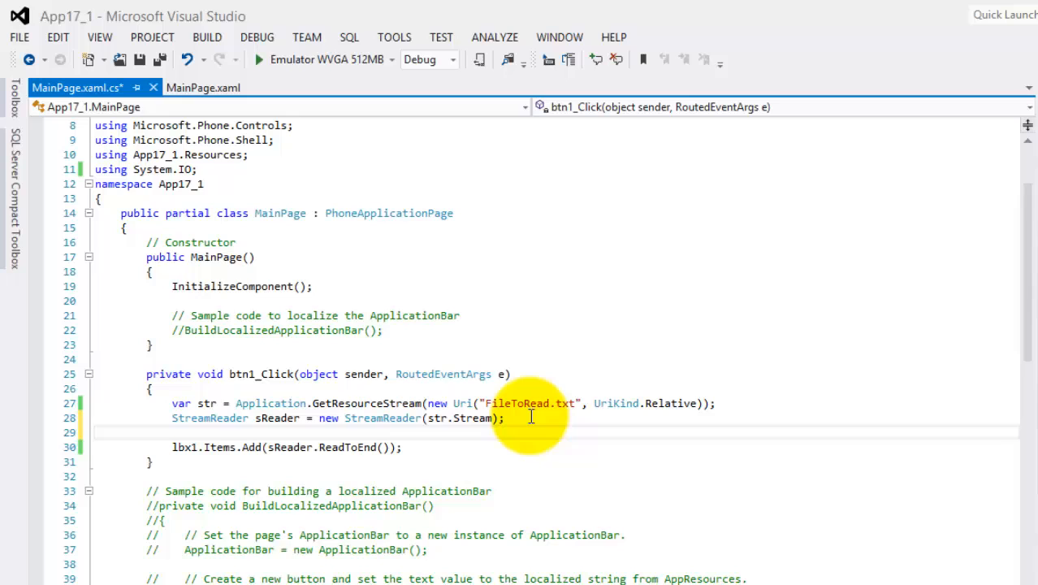
pyautogui.write('int x')
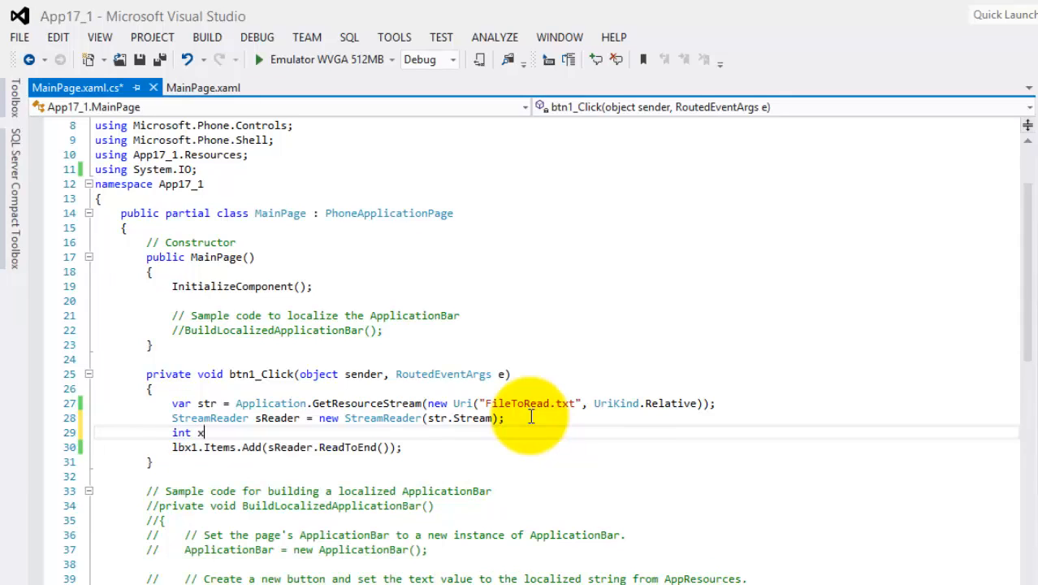
pyautogui.write('= 0;')
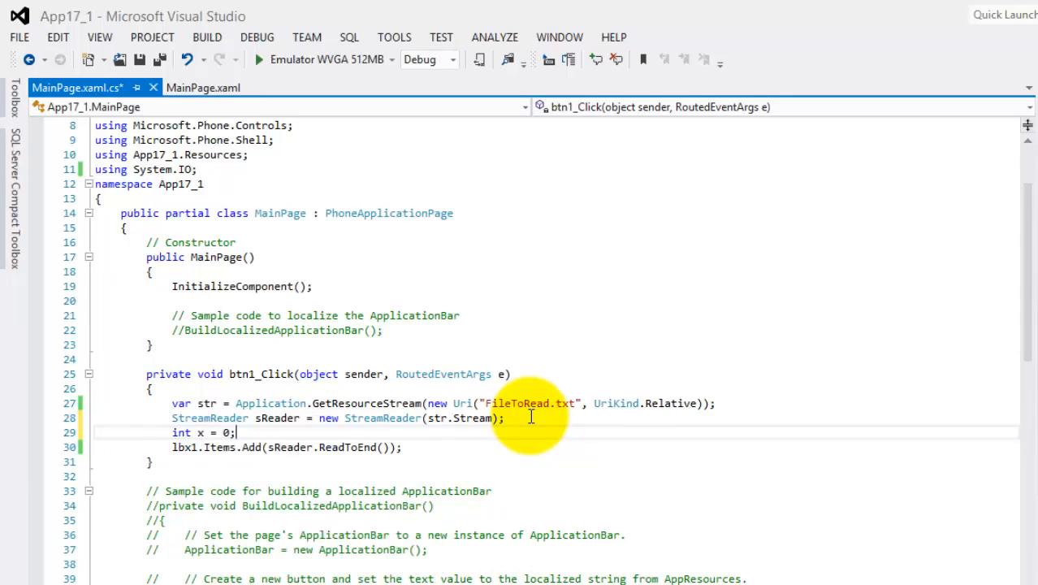
pyautogui.write('while')
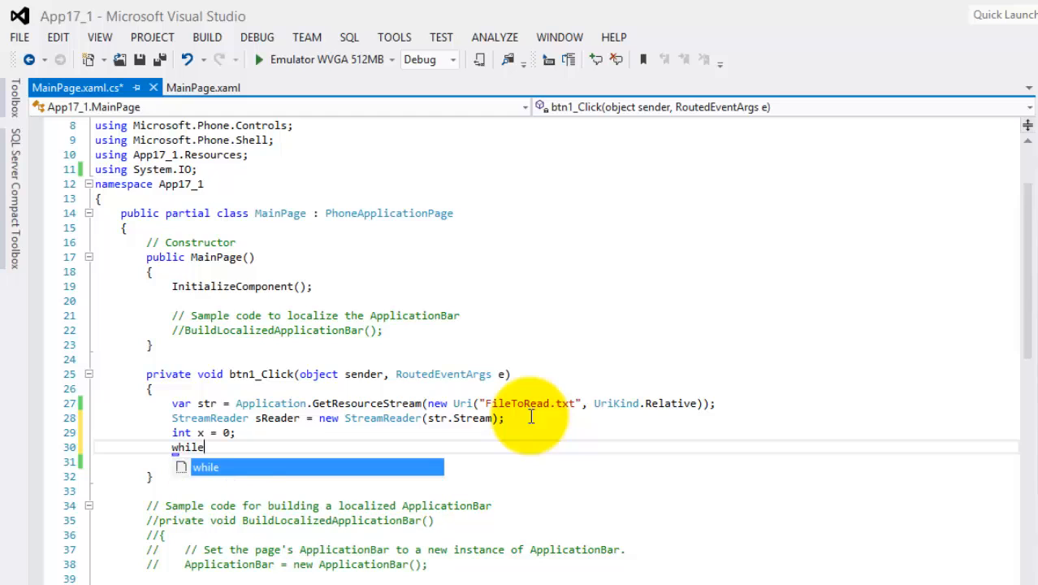
pyautogui.write('(')
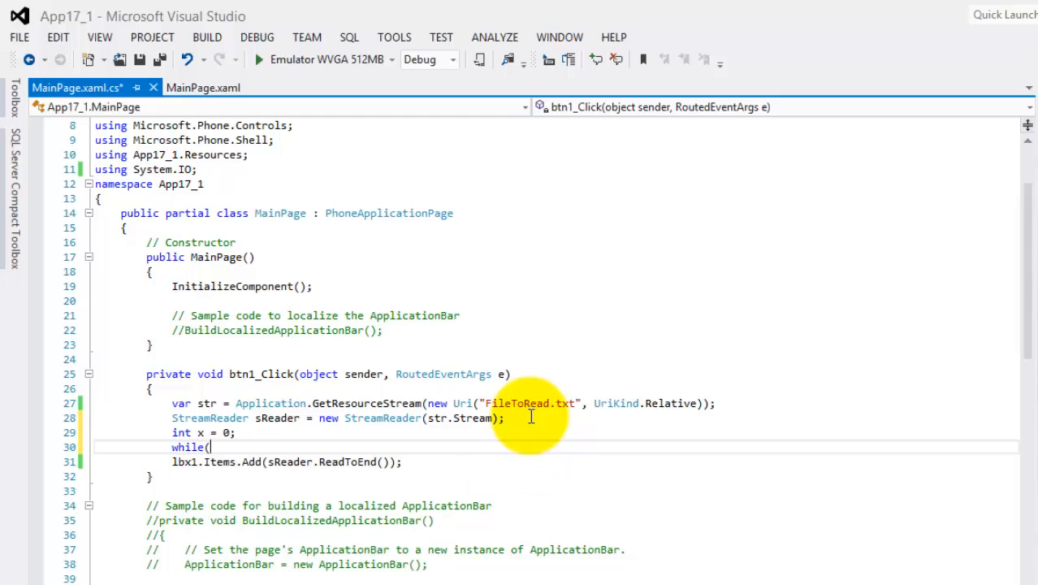
pyautogui.write('!')
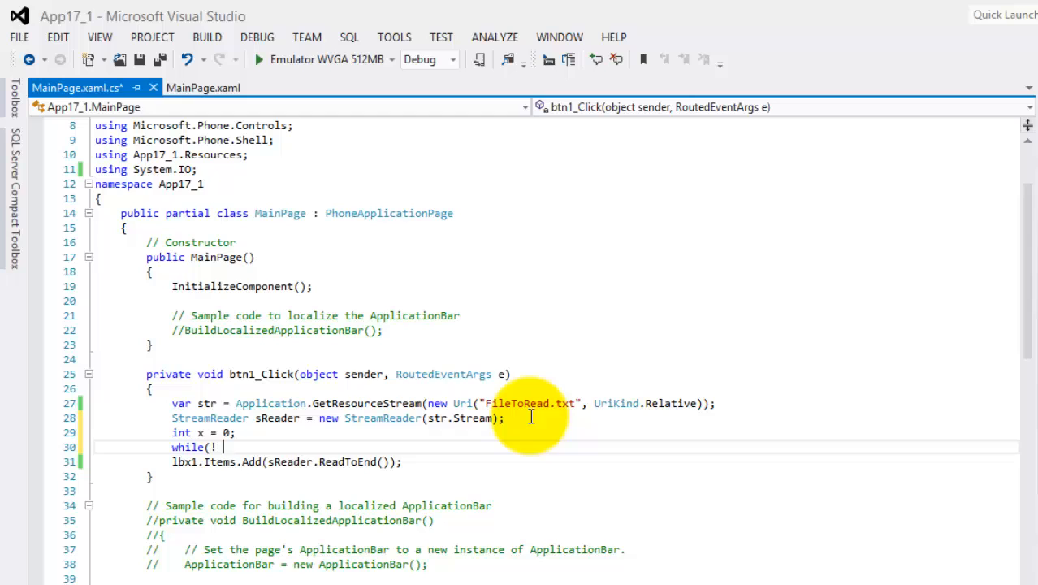
pyautogui.write('sReader')
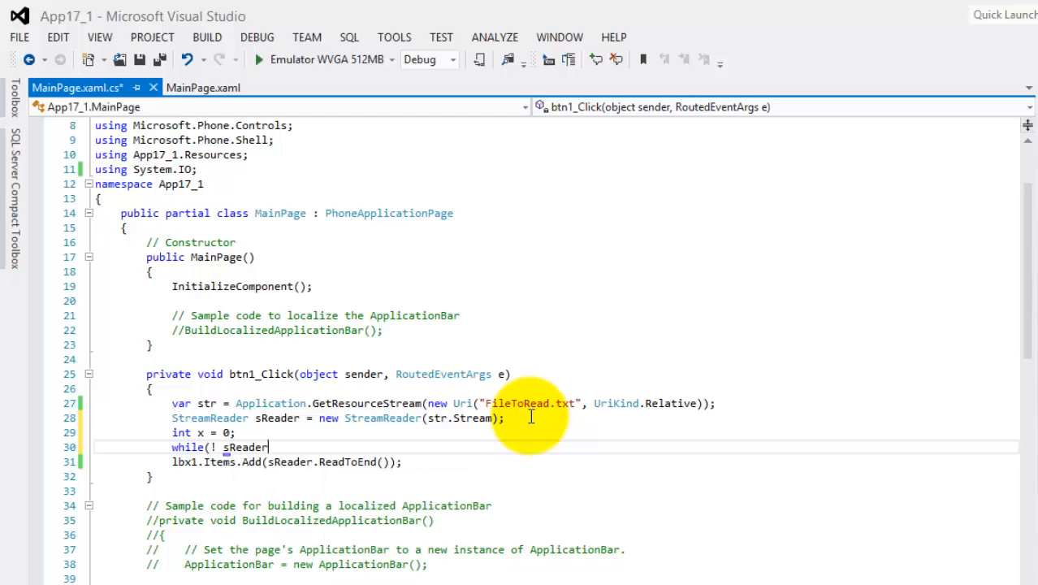
pyautogui.write('.')
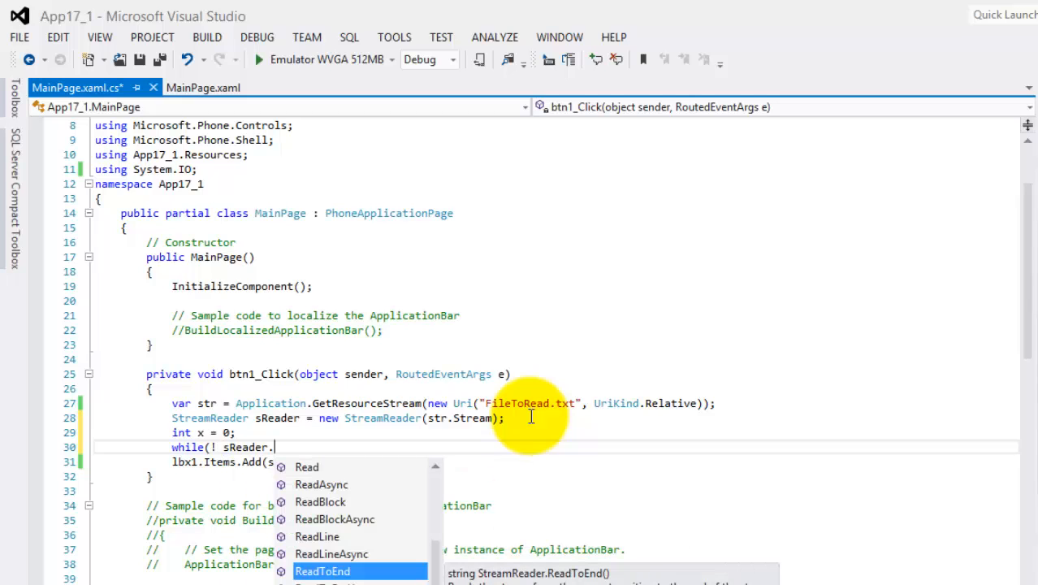
pyautogui.write('end')
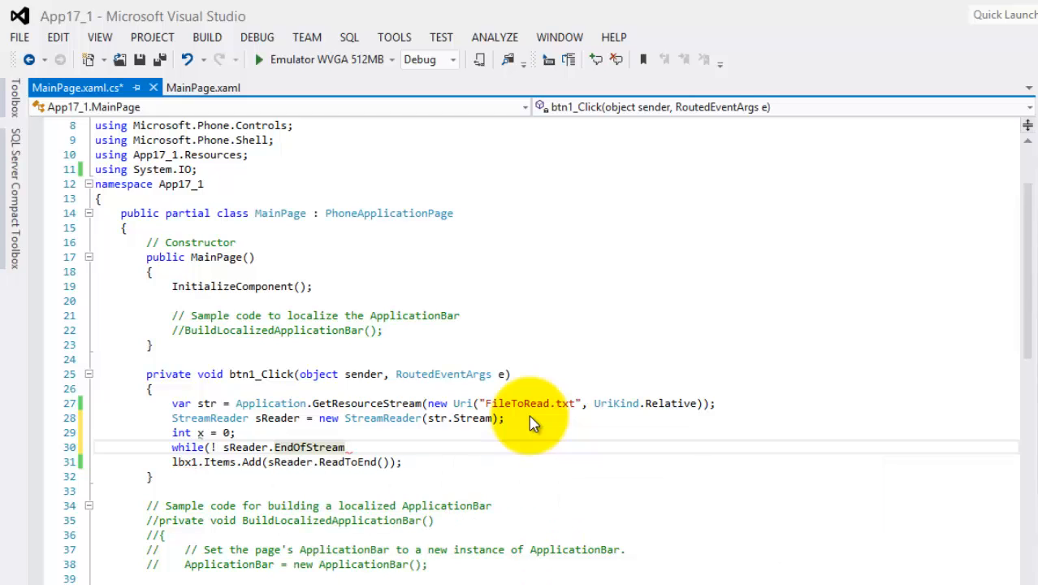
pyautogui.write('){')
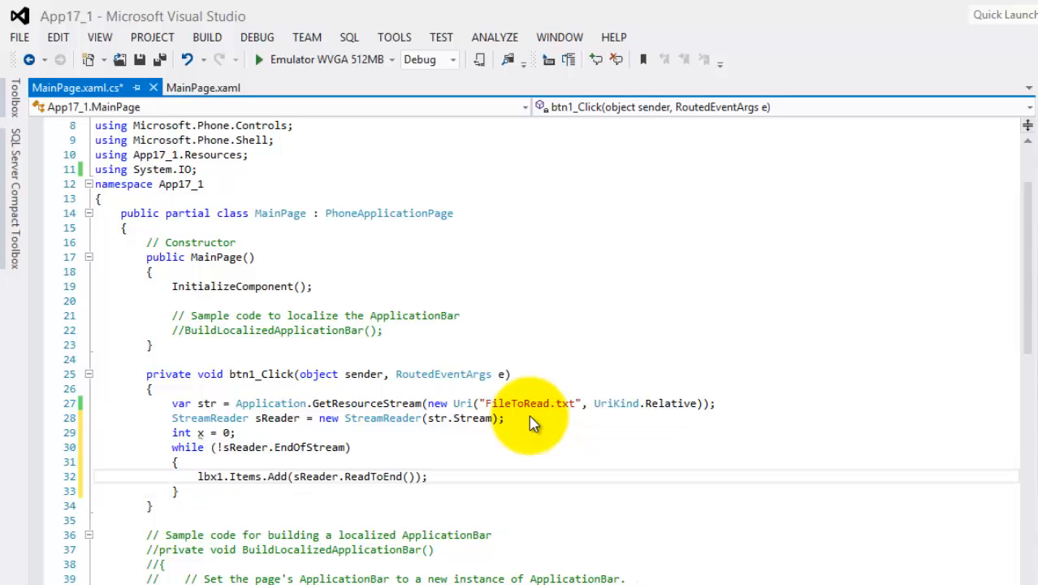
# Inside the loop, increment x and add x + ". " + sReader.ReadLine() to lbx1
pyautogui.press('Enter')
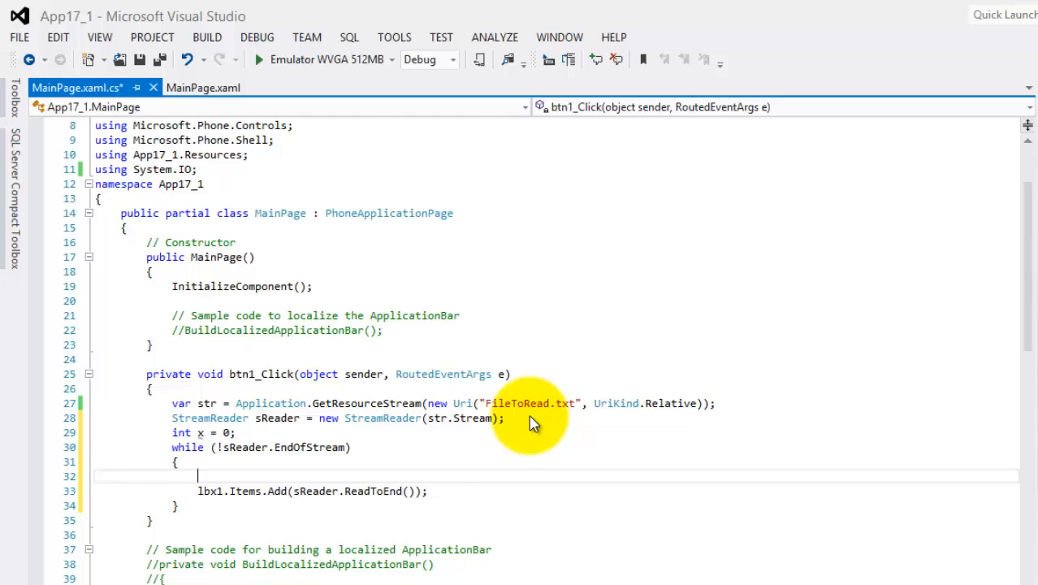
pyautogui.write('x++;')
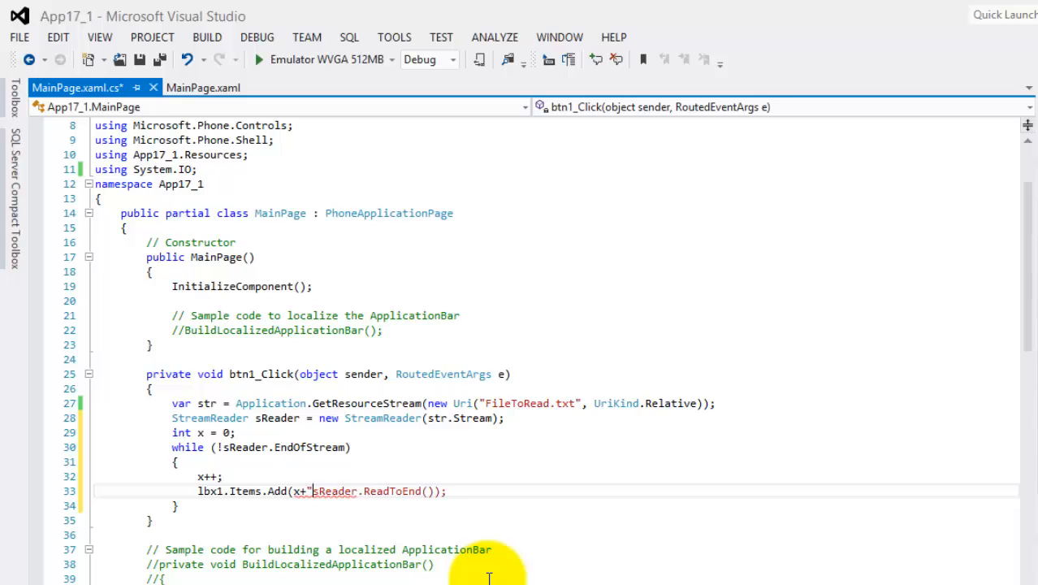
pyautogui.write('". "')
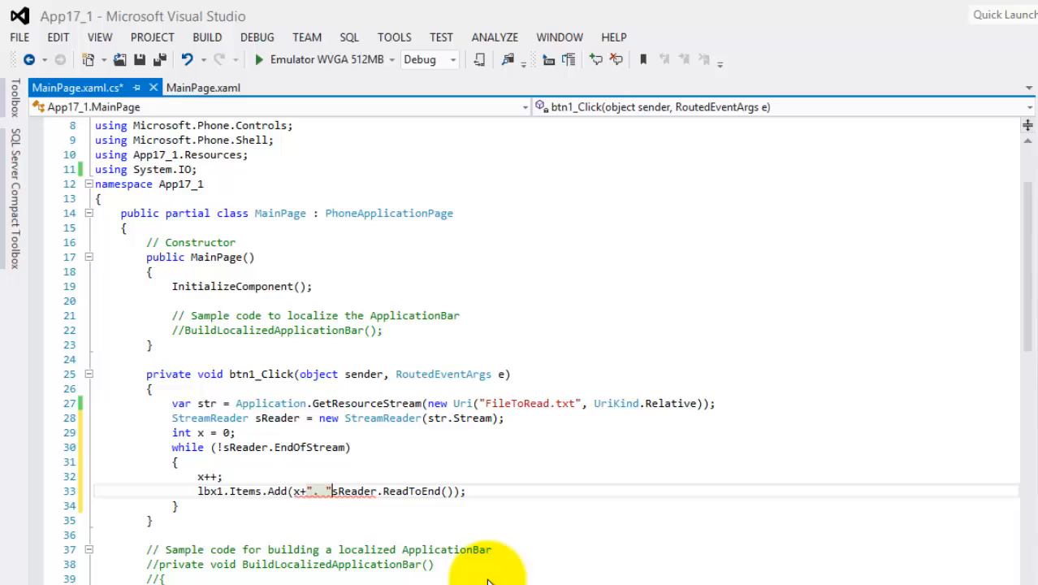
pyautogui.write('+')
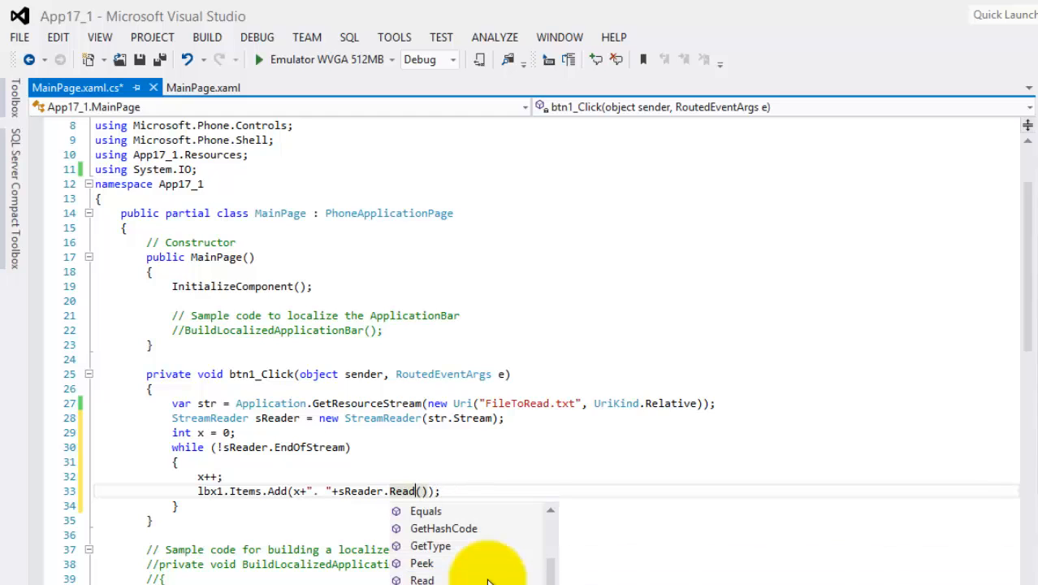
pyautogui.write('Line')
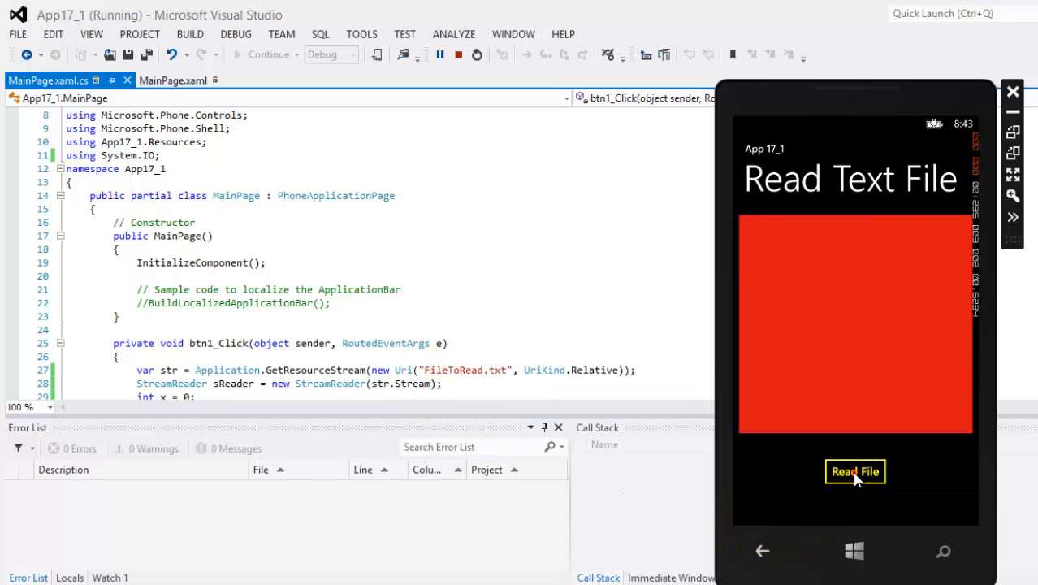
# Tap Read File in the emulator to show the names numbered 1 through 5
pyautogui.click(856, 472)
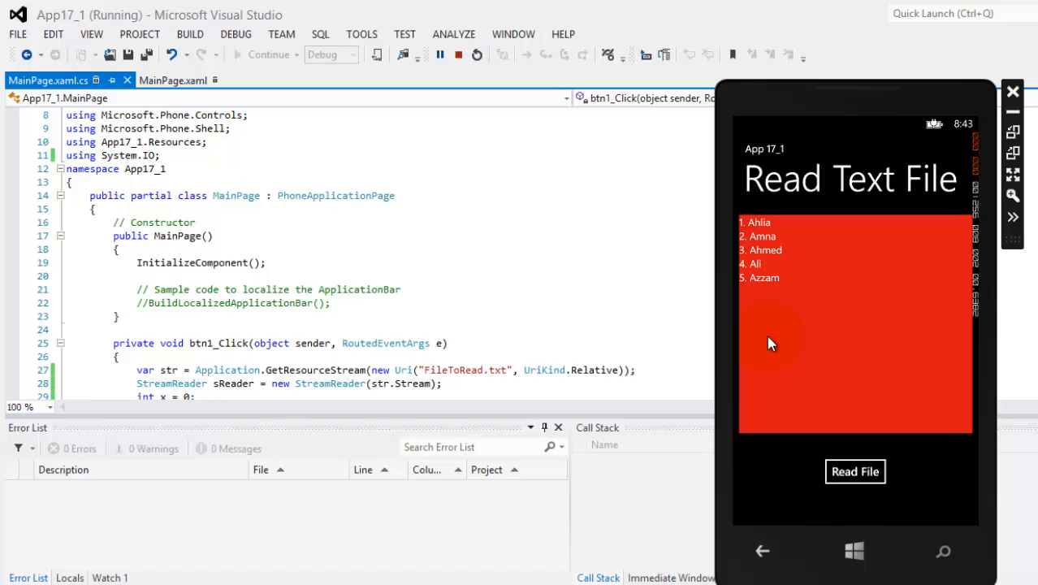
pyautogui.moveTo(771, 345)
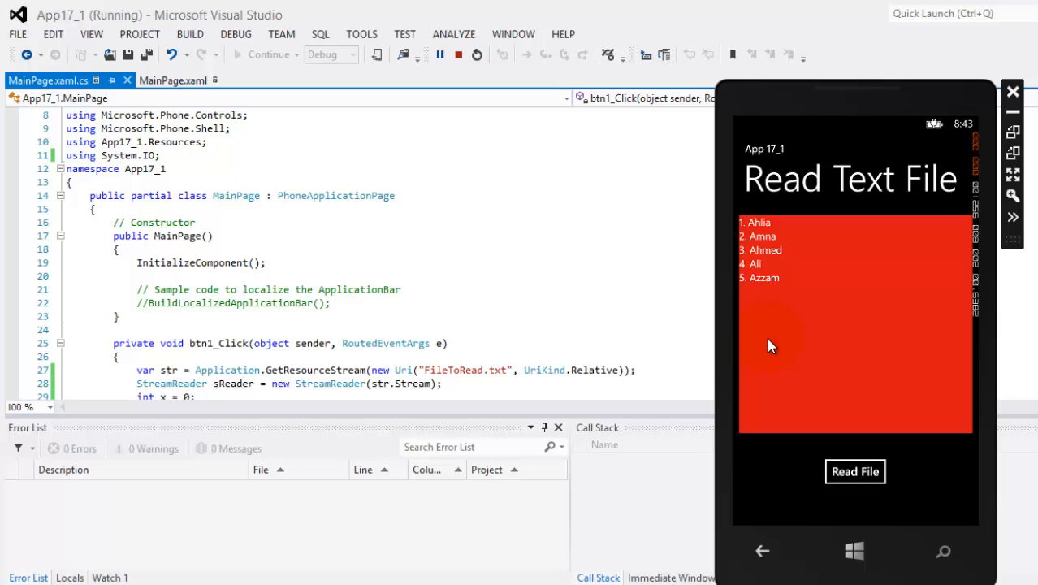